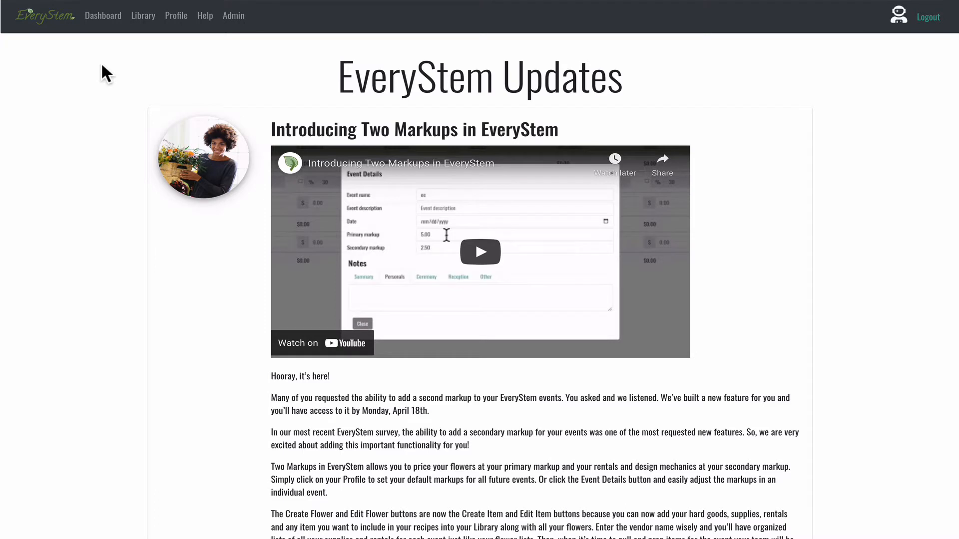
{"action": "mouse_move", "coordinate": [103, 15]}
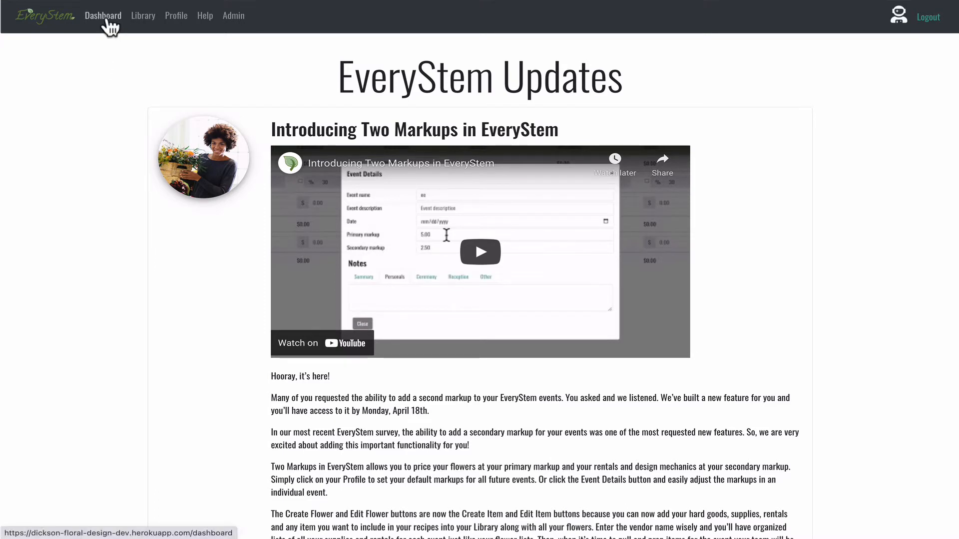
- Go to the Dashboard to see the upcoming and previous events
{"action": "left_click", "coordinate": [103, 16]}
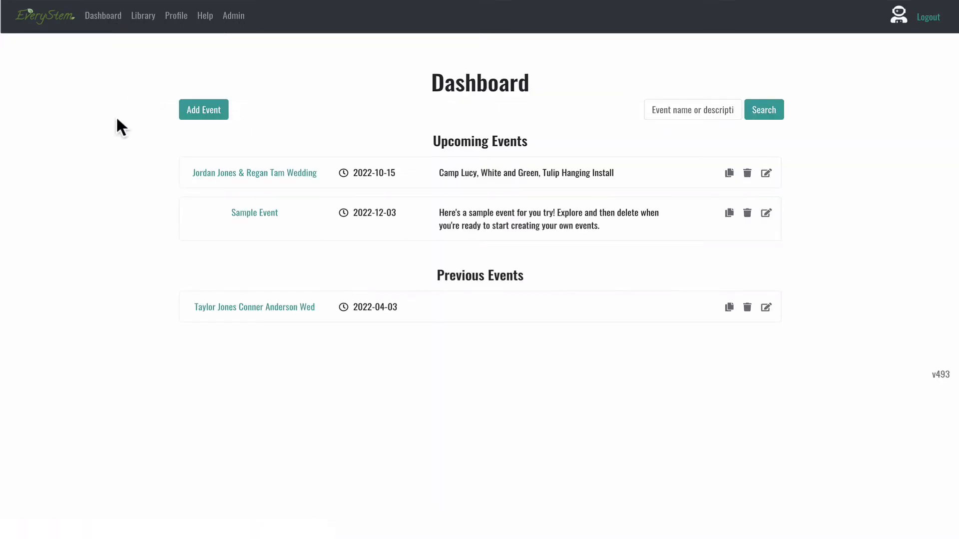
{"action": "mouse_move", "coordinate": [254, 212]}
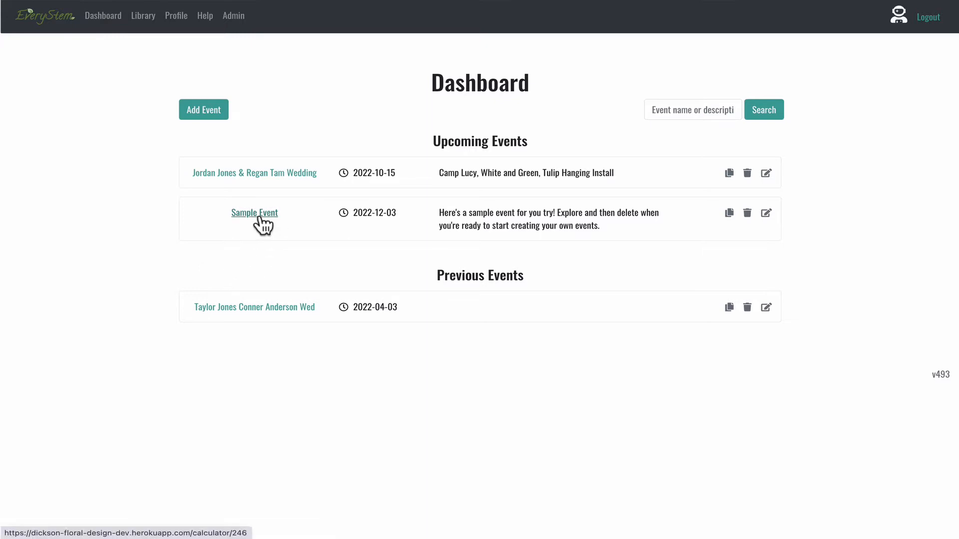
- Open Sample Event's Summary showing $1,201.90 extended cost and $4,990.00 quote
{"action": "left_click", "coordinate": [254, 213]}
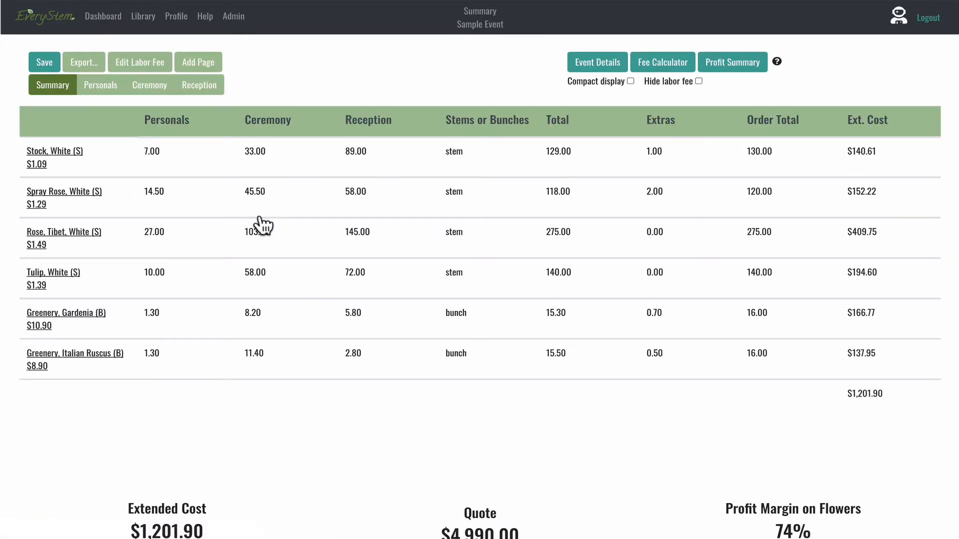
{"action": "mouse_move", "coordinate": [254, 92]}
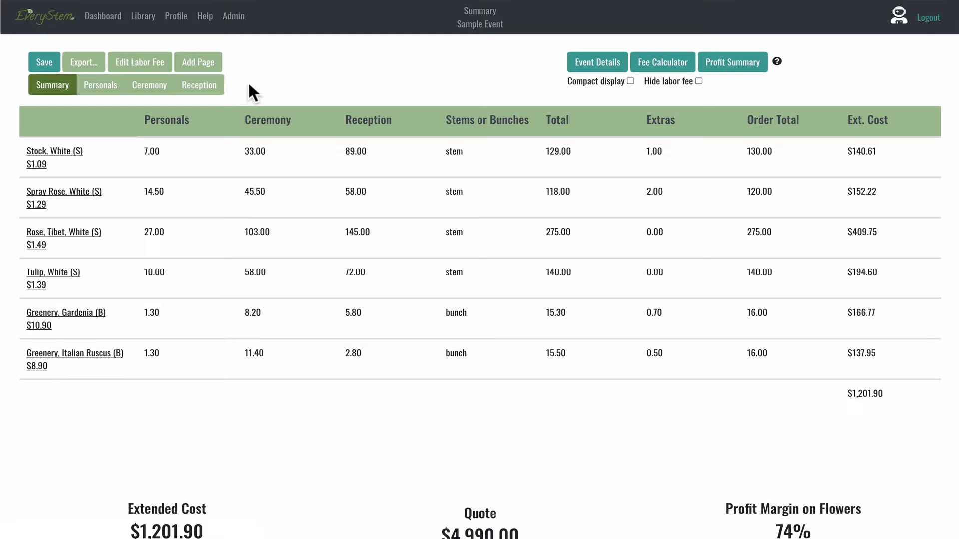
{"action": "mouse_move", "coordinate": [251, 83]}
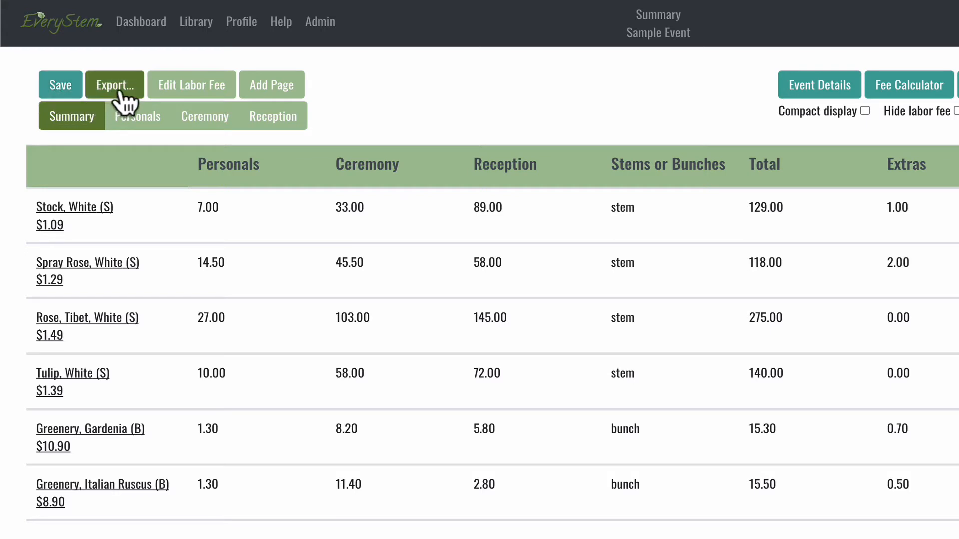
{"action": "mouse_move", "coordinate": [192, 84]}
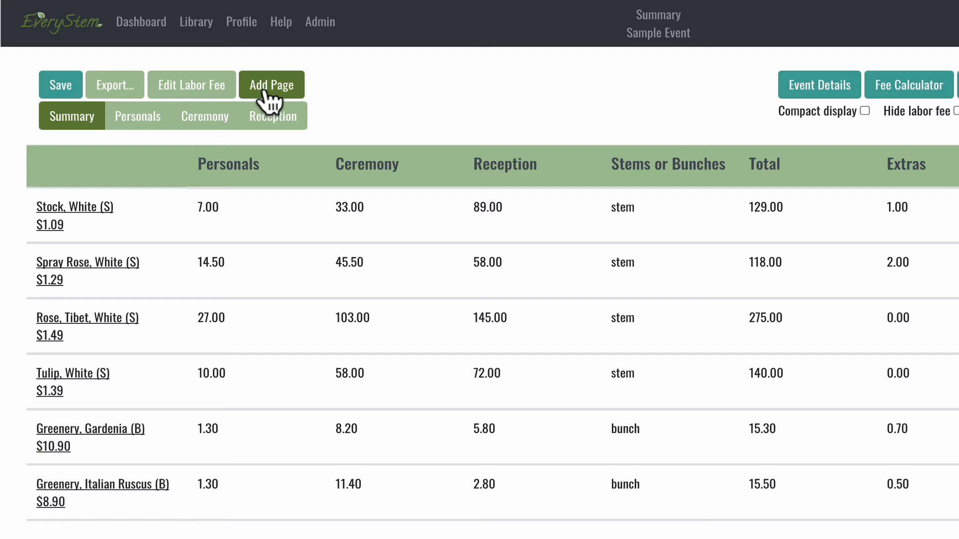
{"action": "mouse_move", "coordinate": [348, 116]}
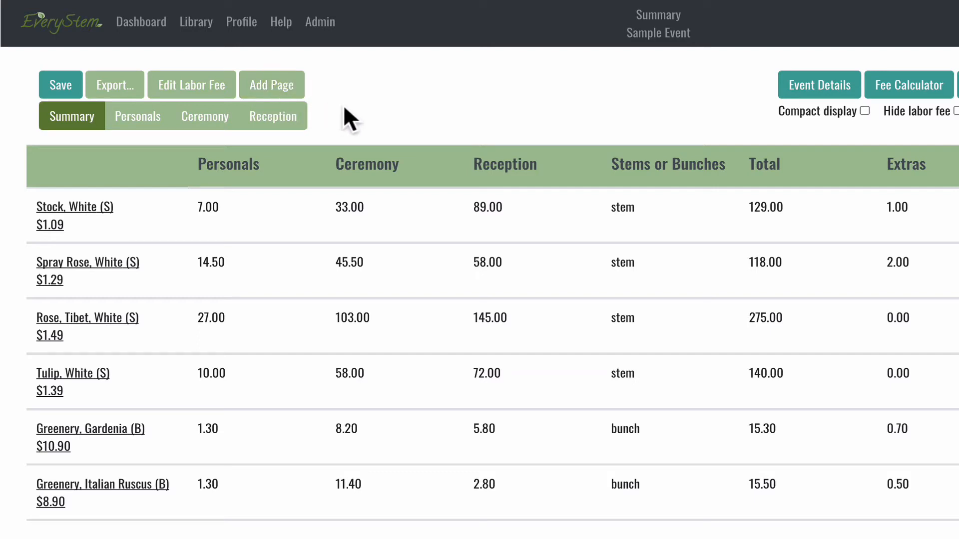
{"action": "mouse_move", "coordinate": [107, 161]}
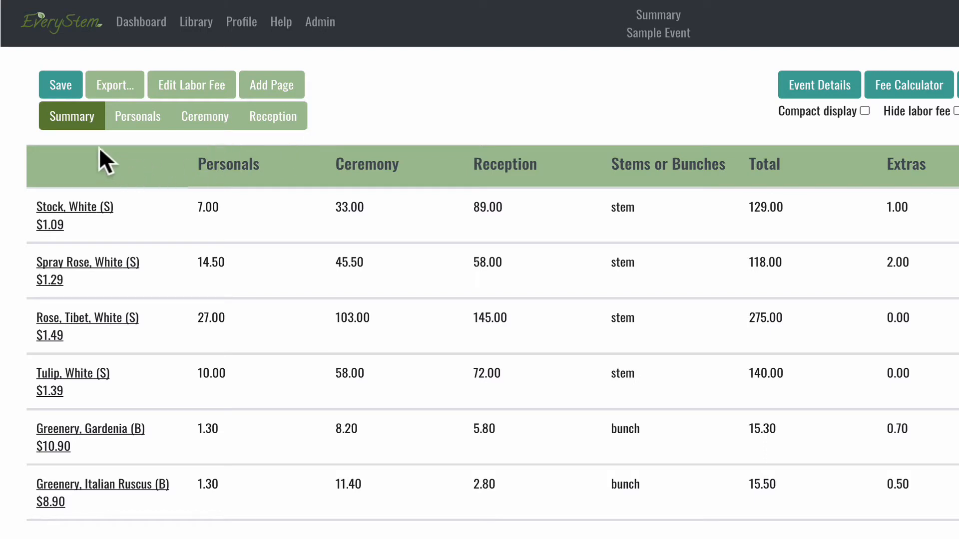
{"action": "mouse_move", "coordinate": [82, 133]}
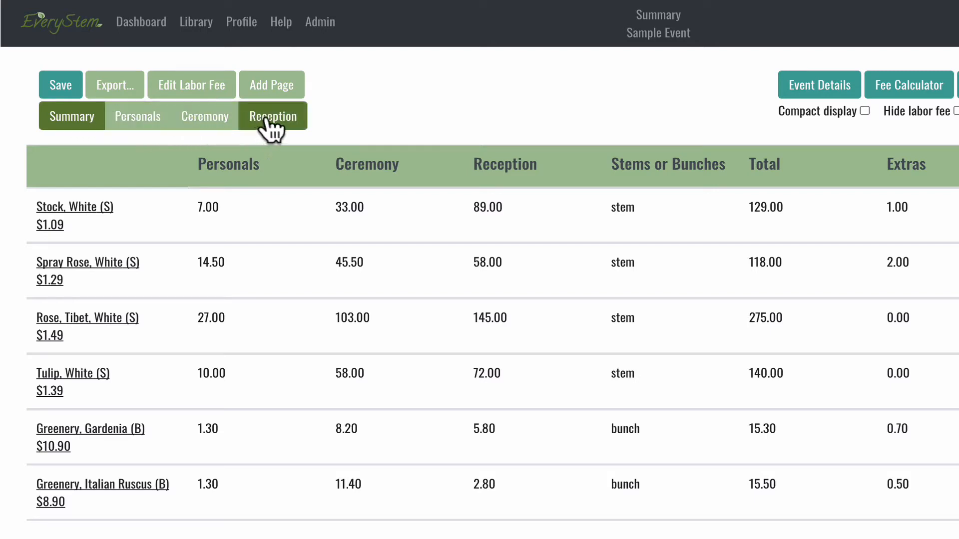
{"action": "mouse_move", "coordinate": [117, 152]}
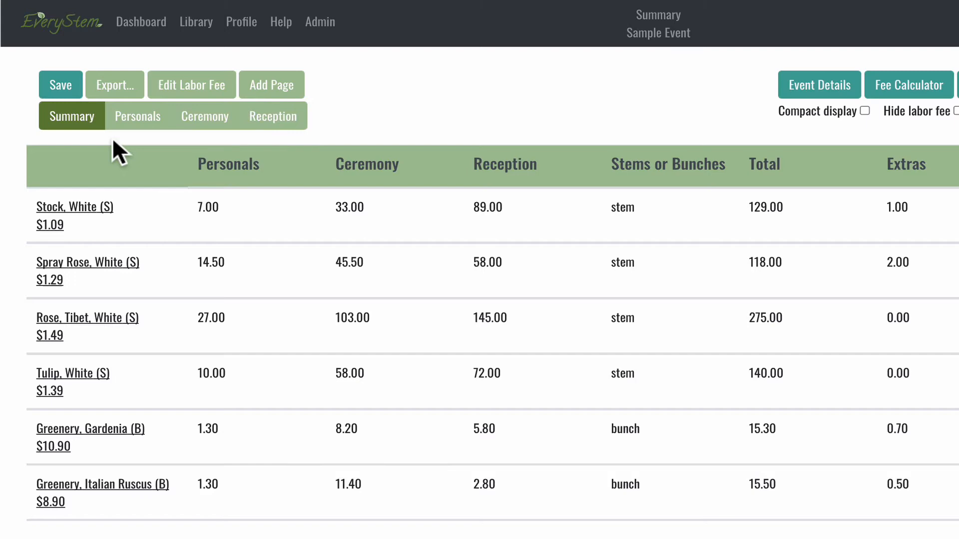
{"action": "mouse_move", "coordinate": [134, 147]}
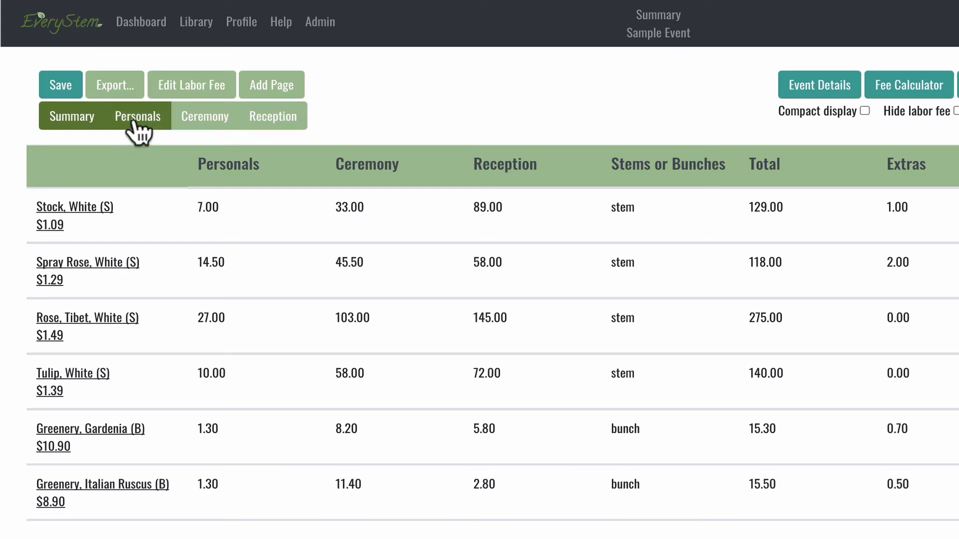
- Browse the Sample Event's Personals, Ceremony and Reception recipe pages
{"action": "left_click", "coordinate": [137, 116]}
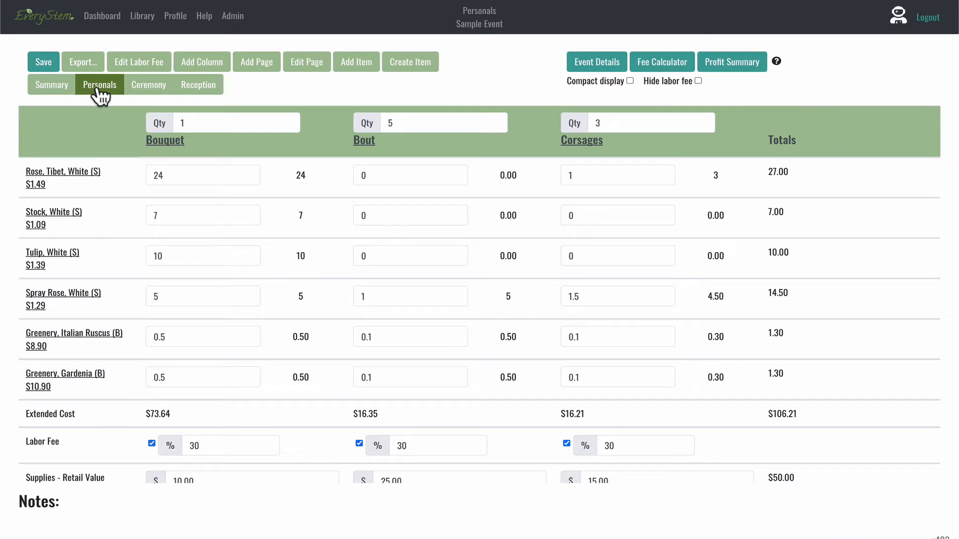
{"action": "mouse_move", "coordinate": [149, 85]}
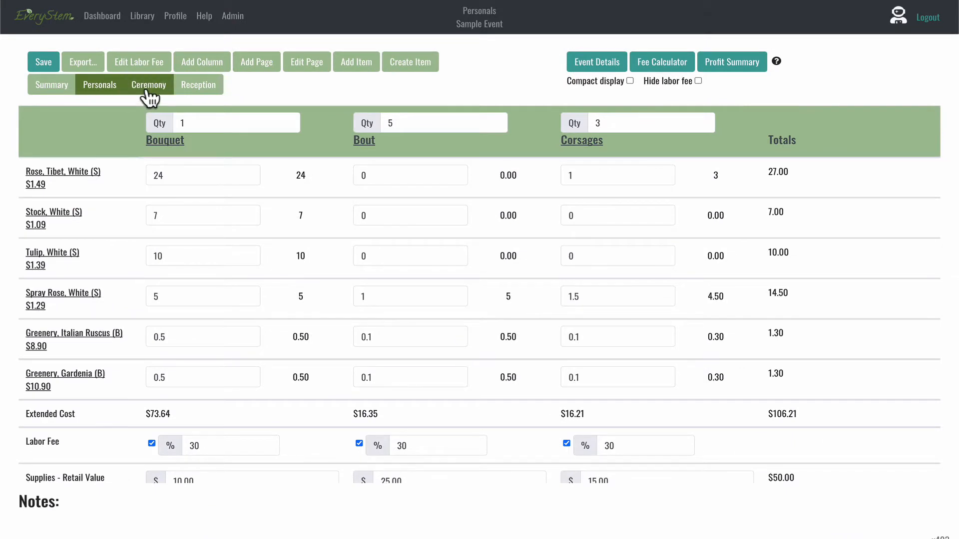
{"action": "left_click", "coordinate": [148, 84]}
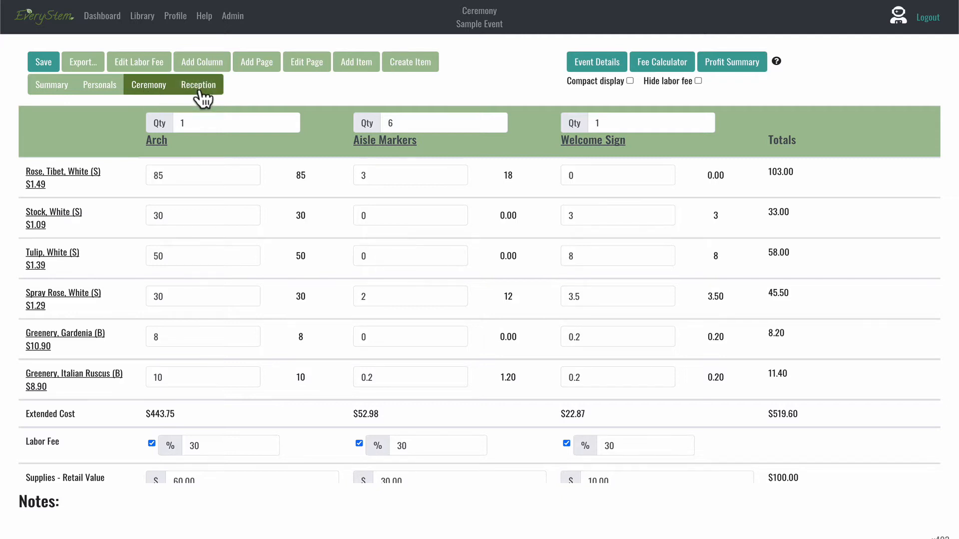
{"action": "left_click", "coordinate": [198, 84]}
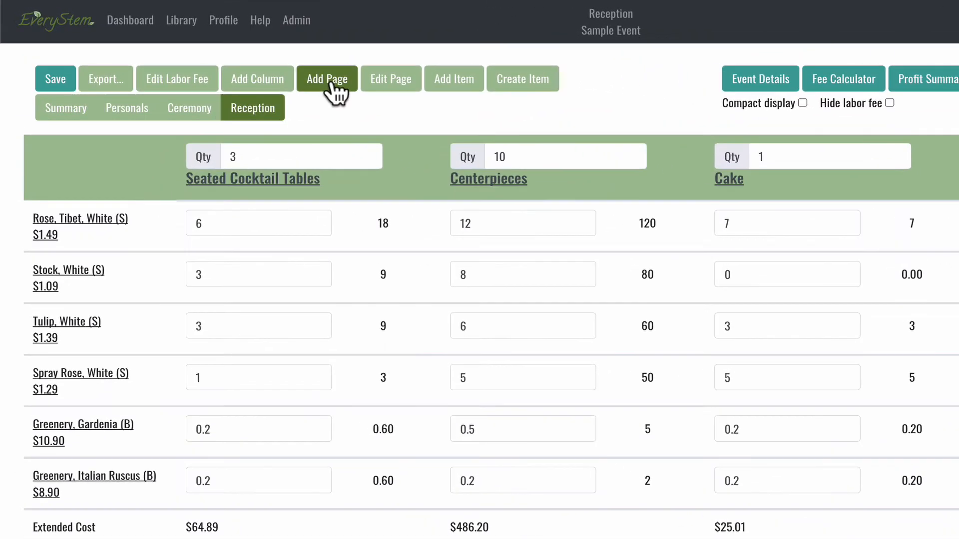
{"action": "mouse_move", "coordinate": [390, 78]}
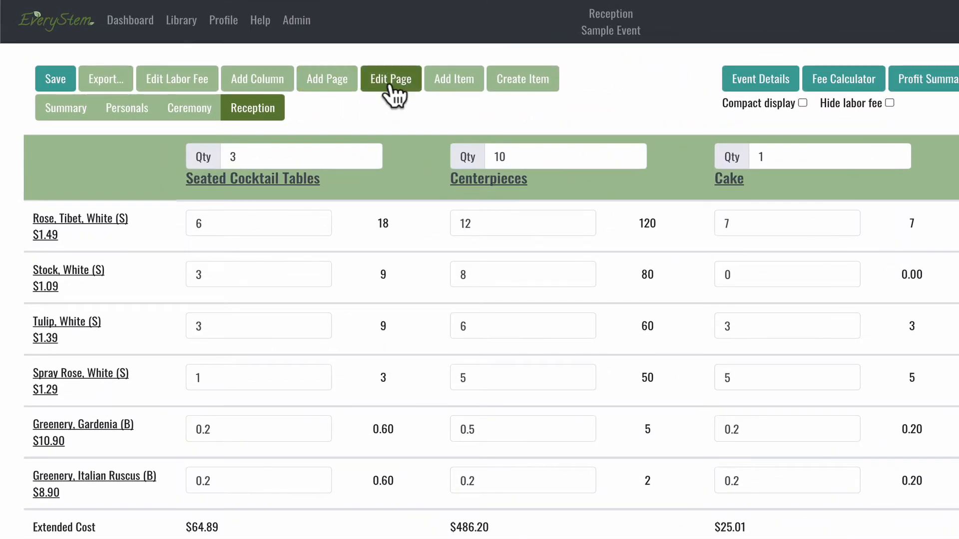
{"action": "mouse_move", "coordinate": [392, 117]}
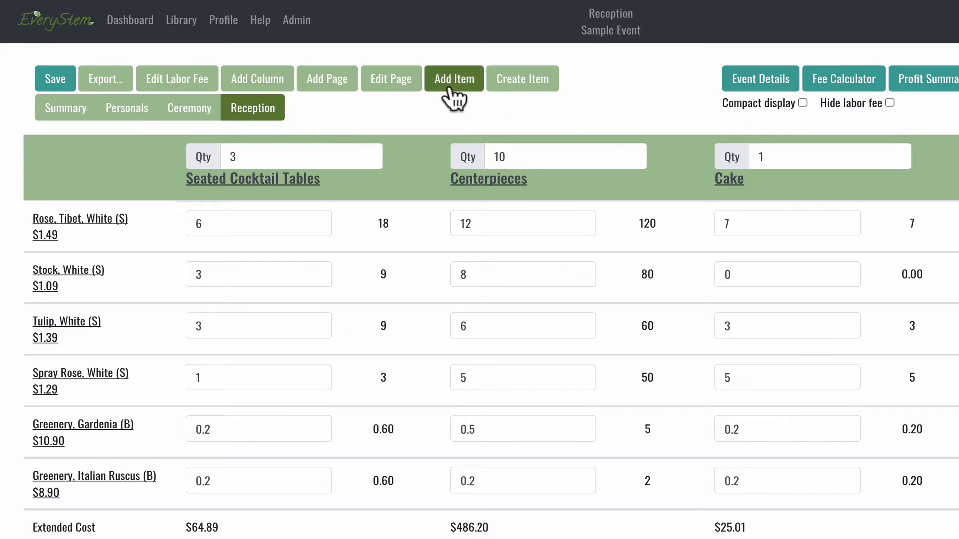
{"action": "mouse_move", "coordinate": [523, 79]}
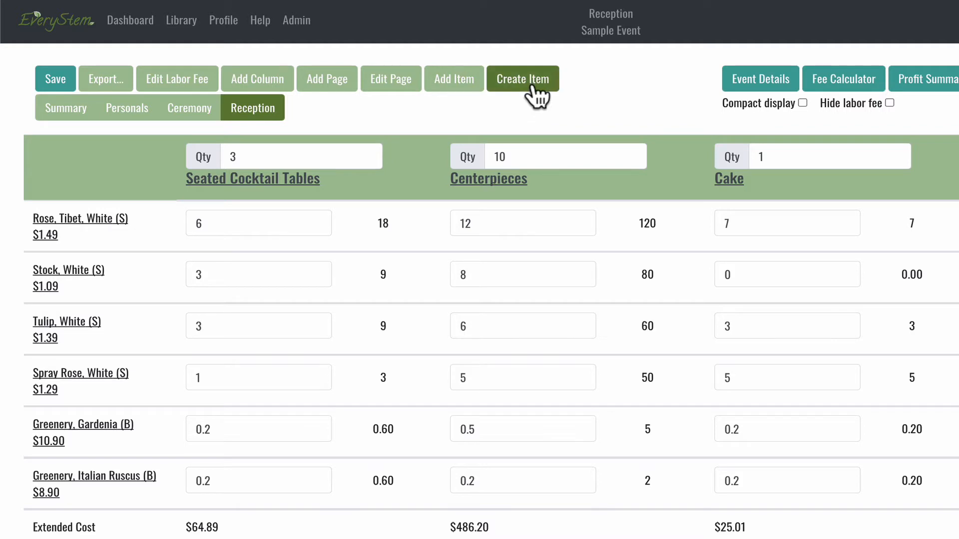
{"action": "mouse_move", "coordinate": [539, 110]}
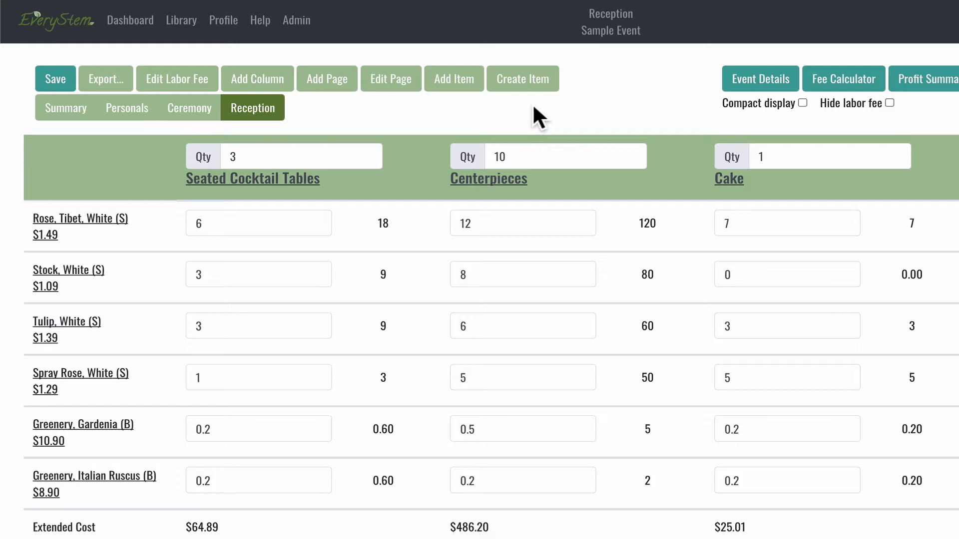
{"action": "mouse_move", "coordinate": [664, 30]}
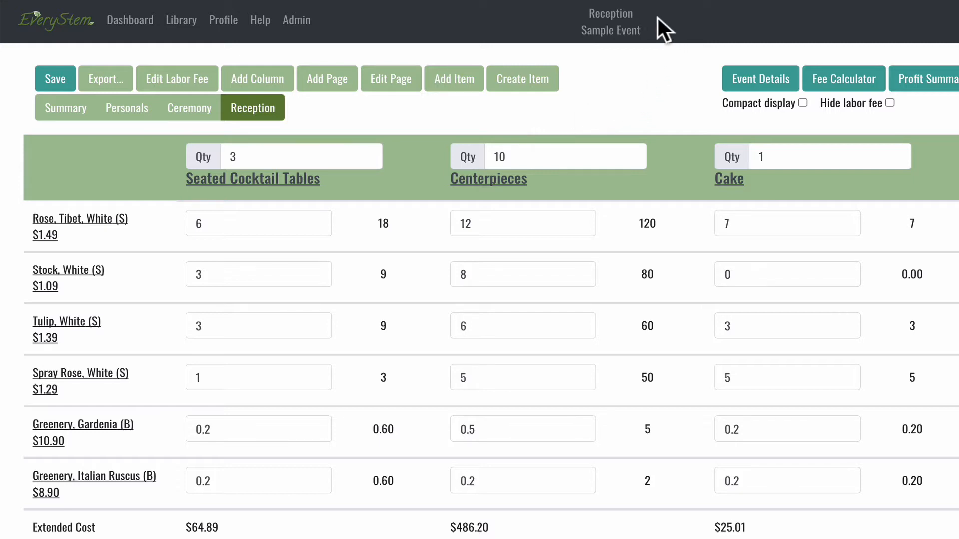
{"action": "mouse_move", "coordinate": [662, 32]}
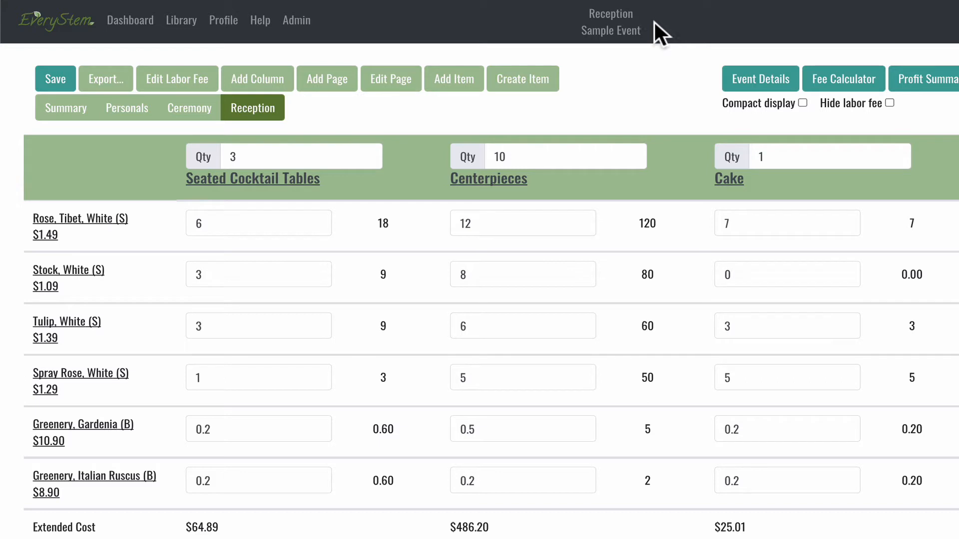
{"action": "mouse_move", "coordinate": [311, 150]}
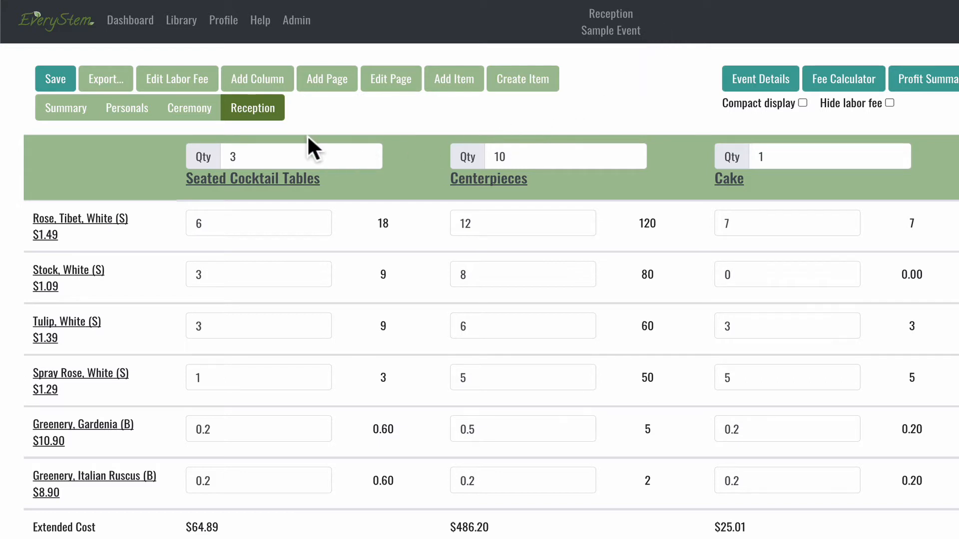
{"action": "mouse_move", "coordinate": [252, 122]}
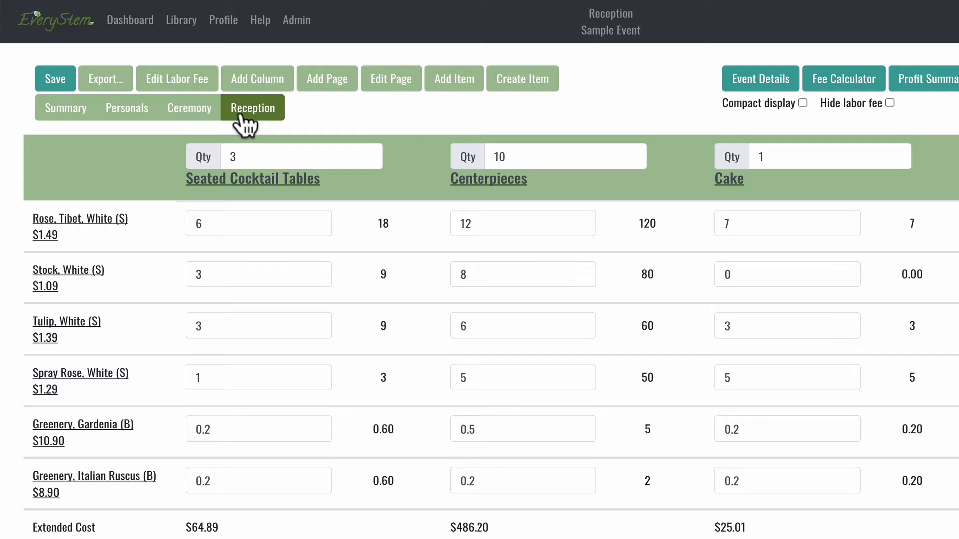
{"action": "mouse_move", "coordinate": [265, 147]}
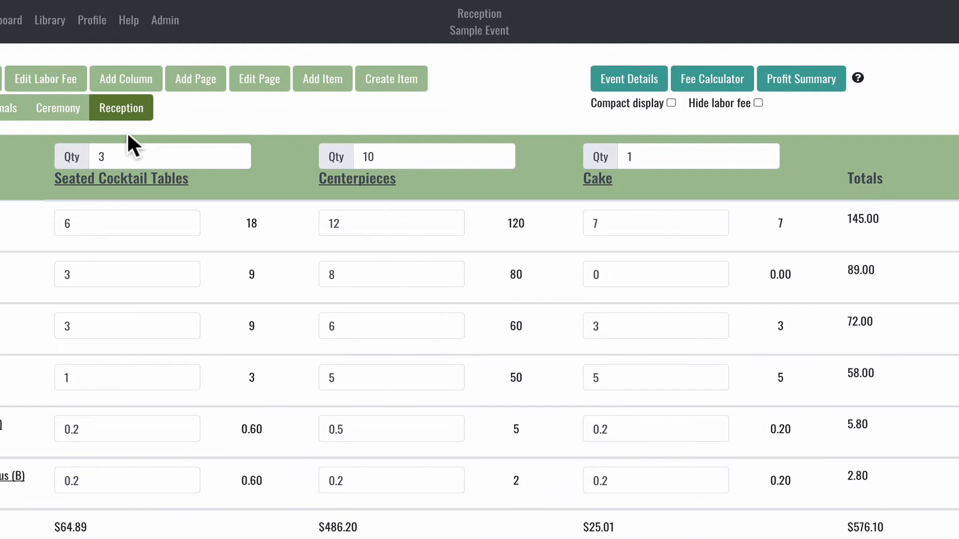
{"action": "mouse_move", "coordinate": [580, 103]}
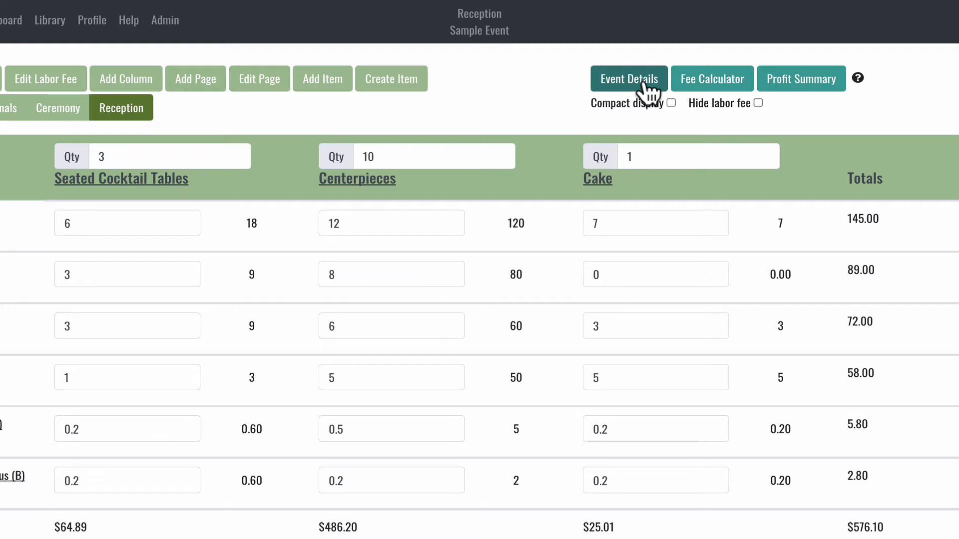
{"action": "left_click", "coordinate": [629, 78]}
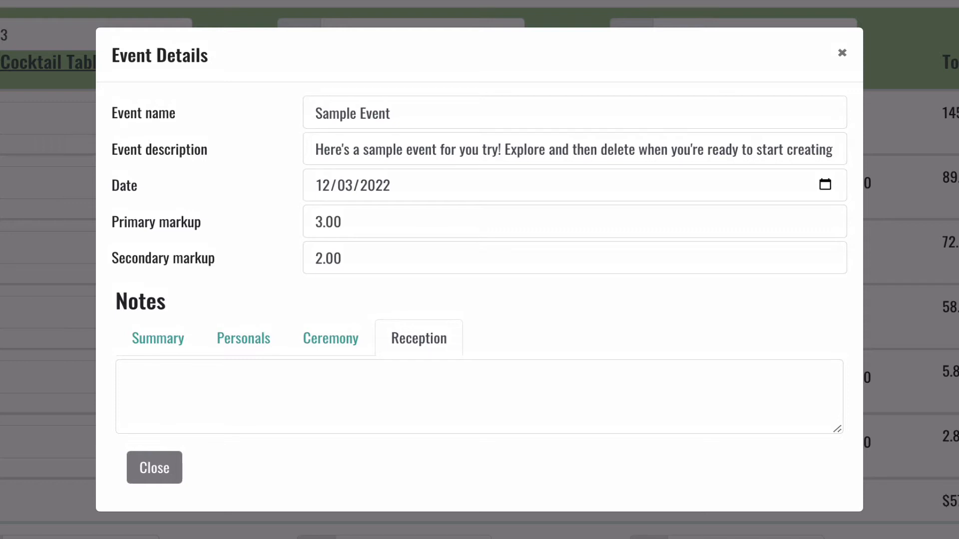
{"action": "mouse_move", "coordinate": [460, 110]}
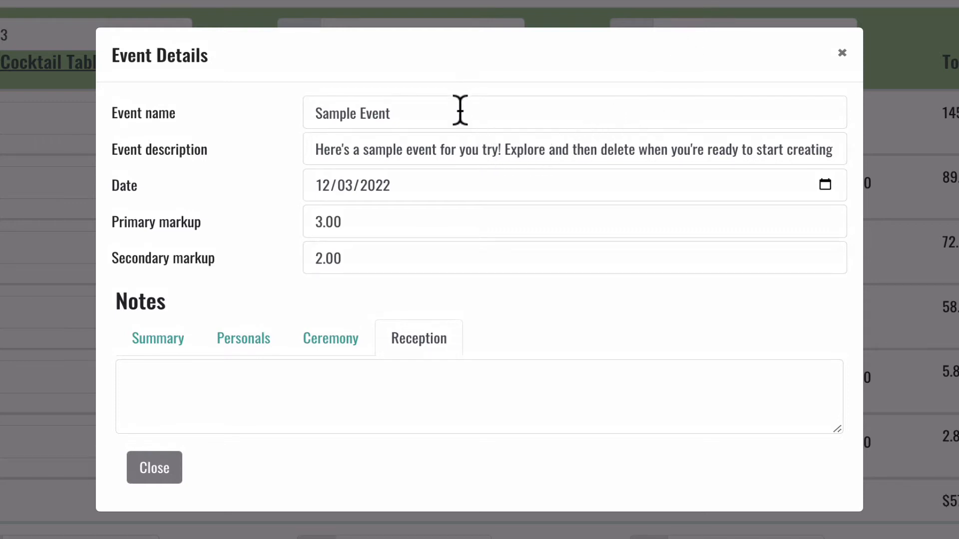
{"action": "left_click", "coordinate": [489, 112]}
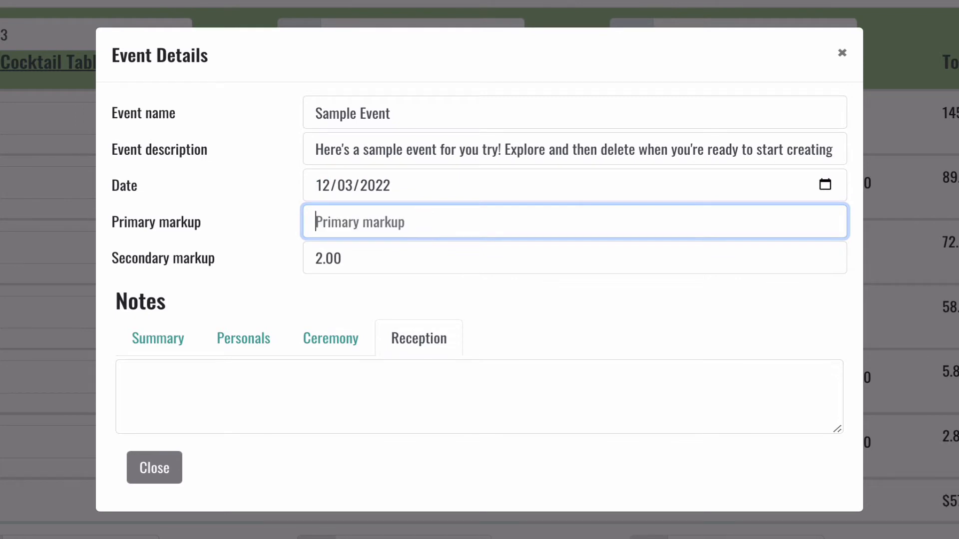
{"action": "type", "text": "3.00"}
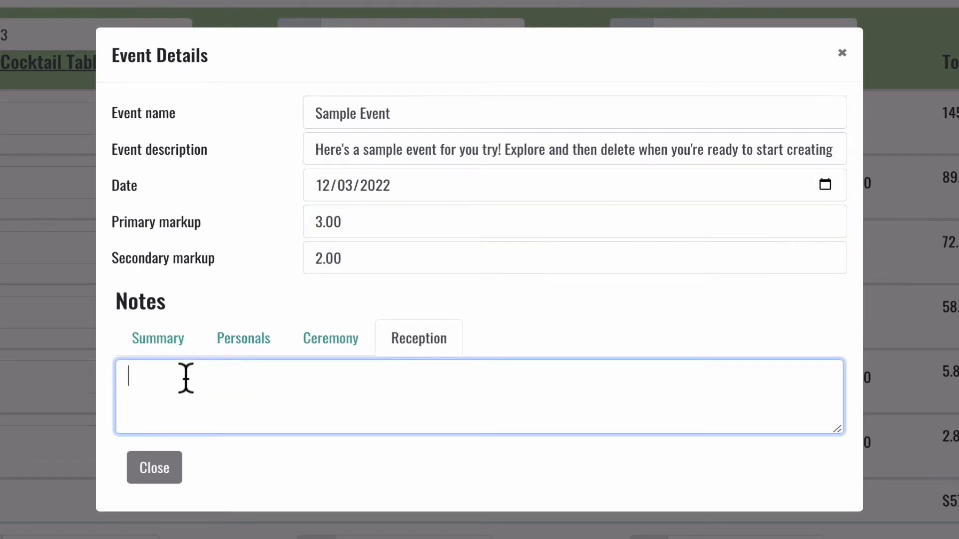
{"action": "mouse_move", "coordinate": [309, 245]}
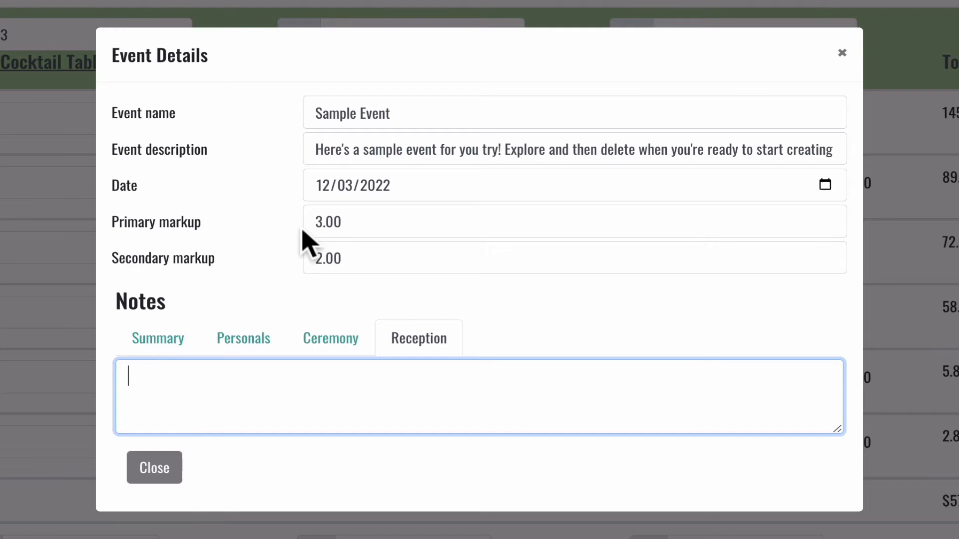
{"action": "mouse_move", "coordinate": [306, 274]}
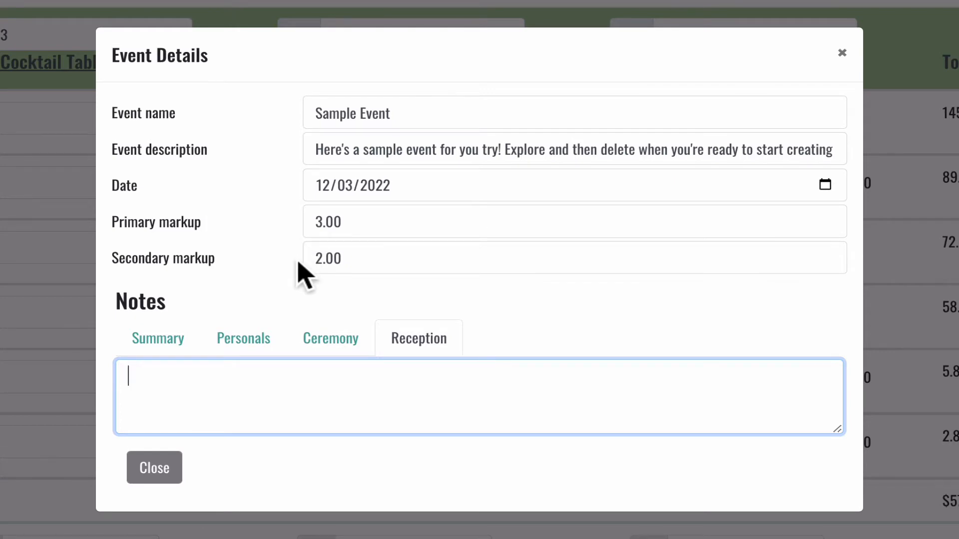
{"action": "left_click", "coordinate": [155, 468]}
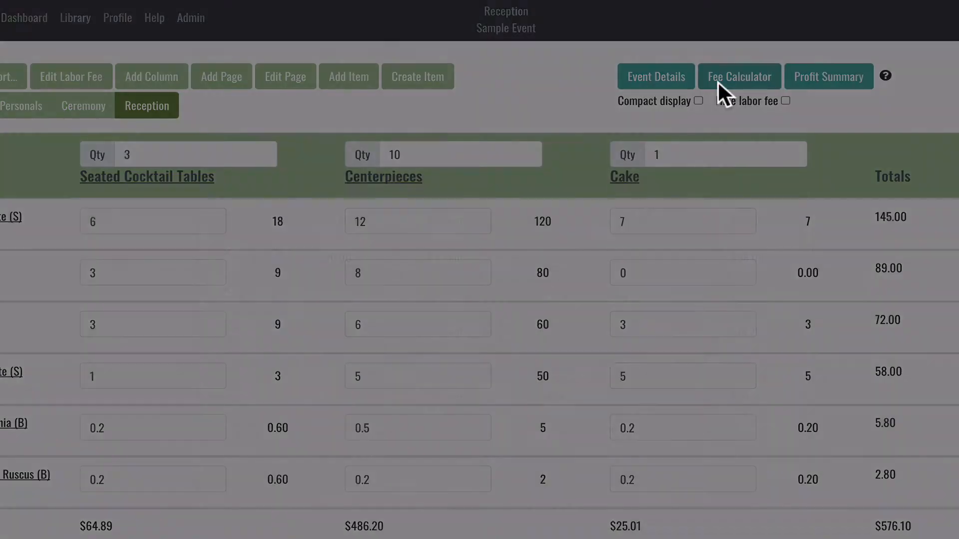
{"action": "left_click", "coordinate": [738, 75]}
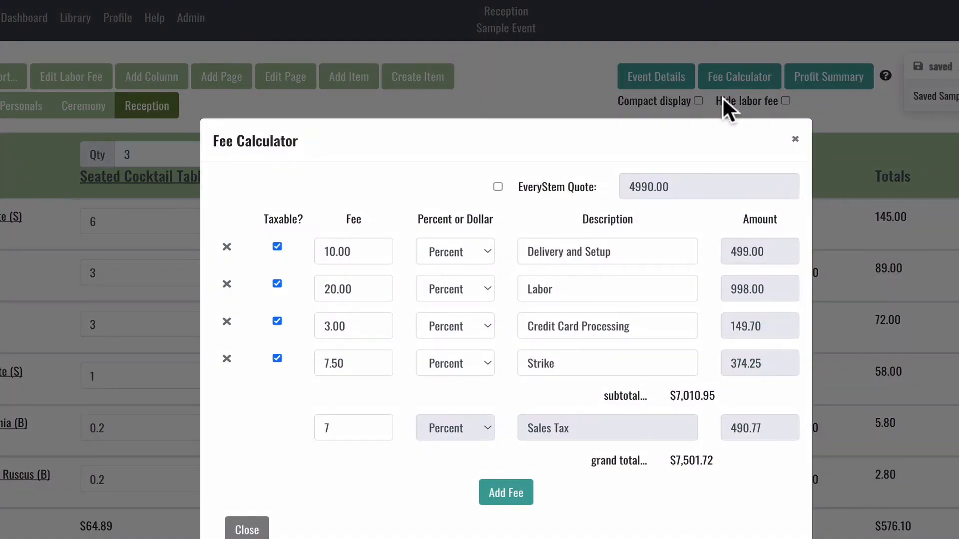
{"action": "left_click", "coordinate": [795, 139]}
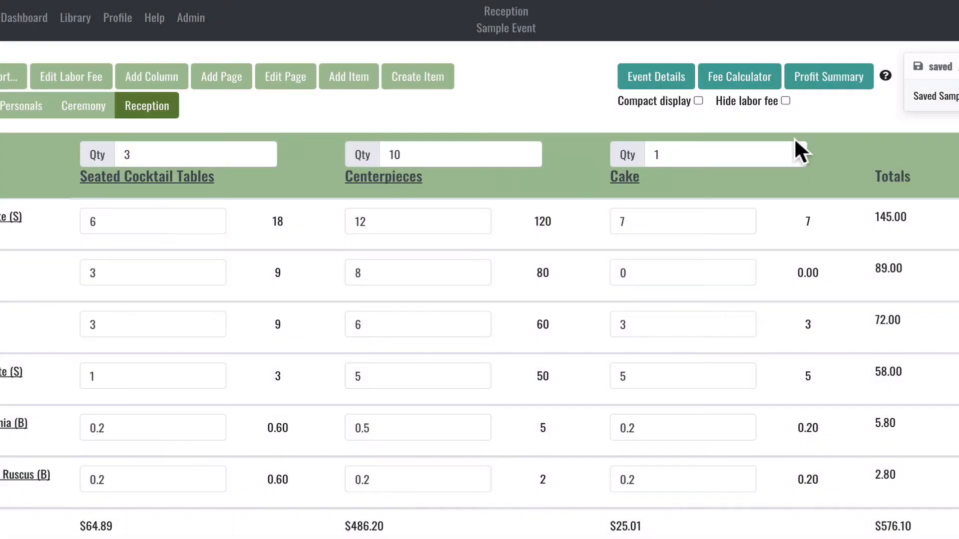
{"action": "left_click", "coordinate": [828, 77]}
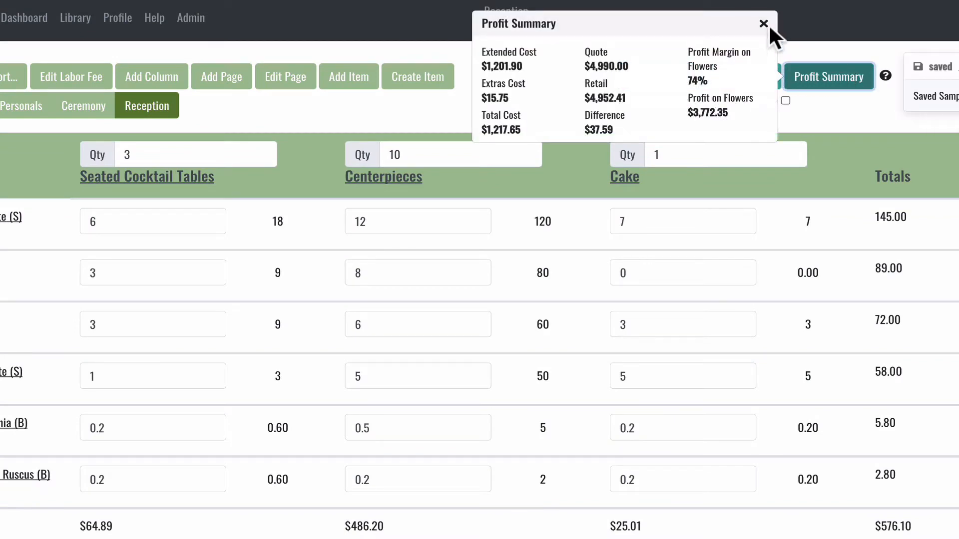
{"action": "left_click", "coordinate": [763, 23]}
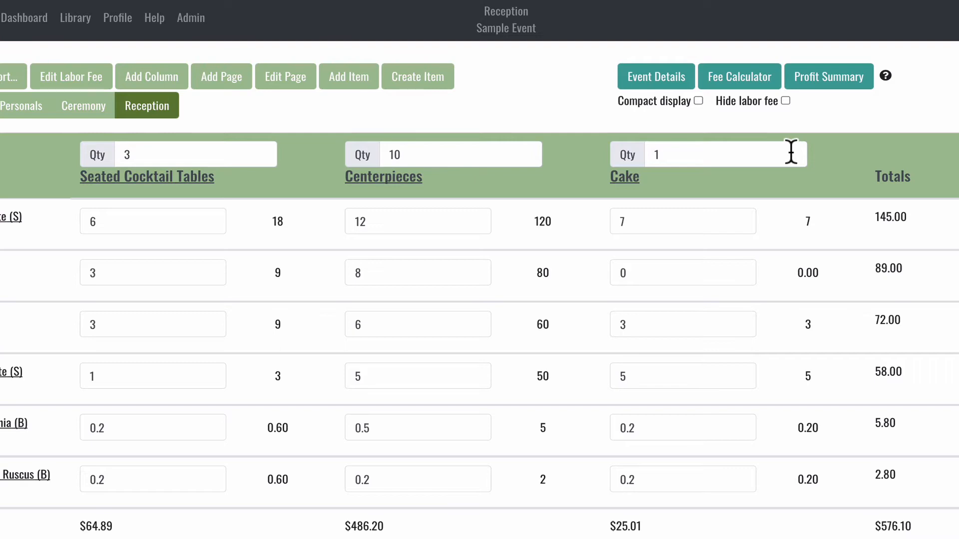
{"action": "scroll", "scroll_direction": "down", "scroll_amount": 3}
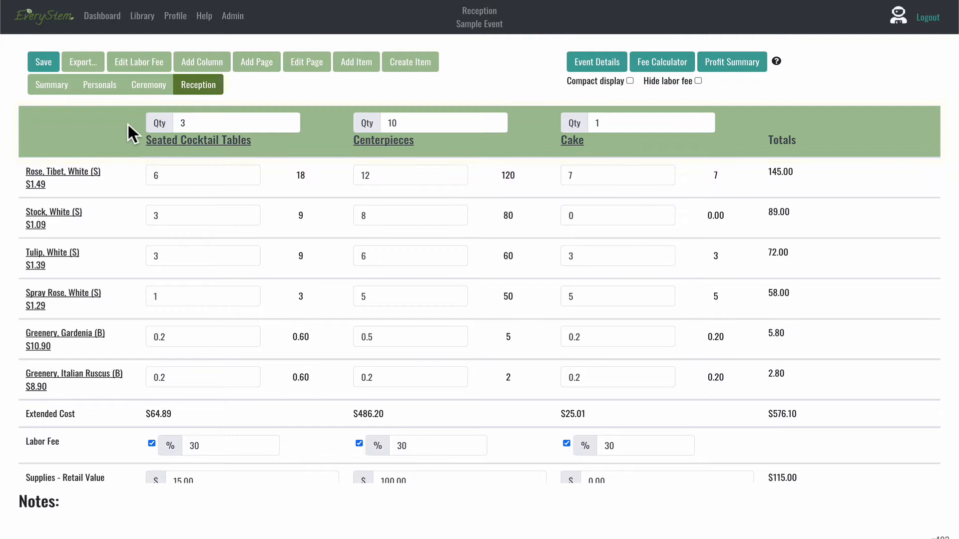
{"action": "mouse_move", "coordinate": [134, 151]}
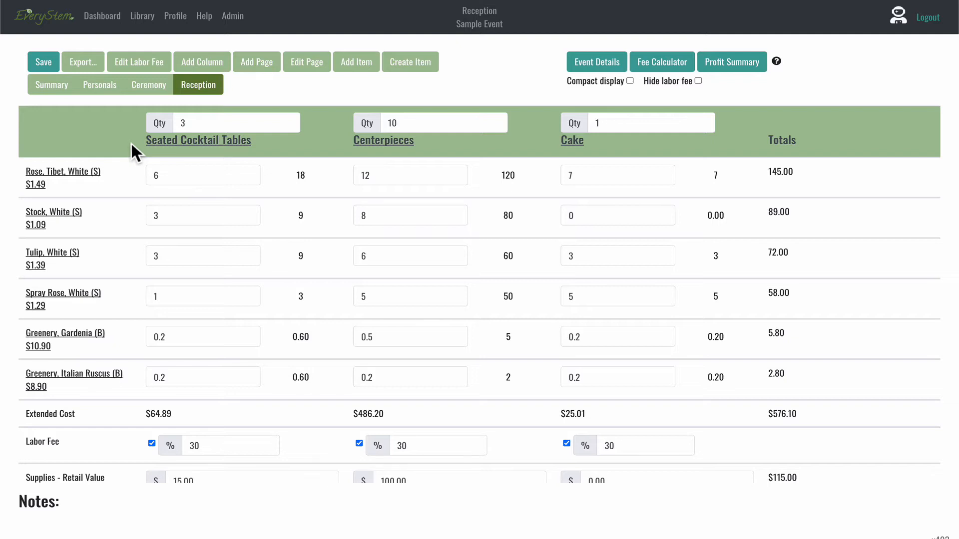
{"action": "mouse_move", "coordinate": [211, 149]}
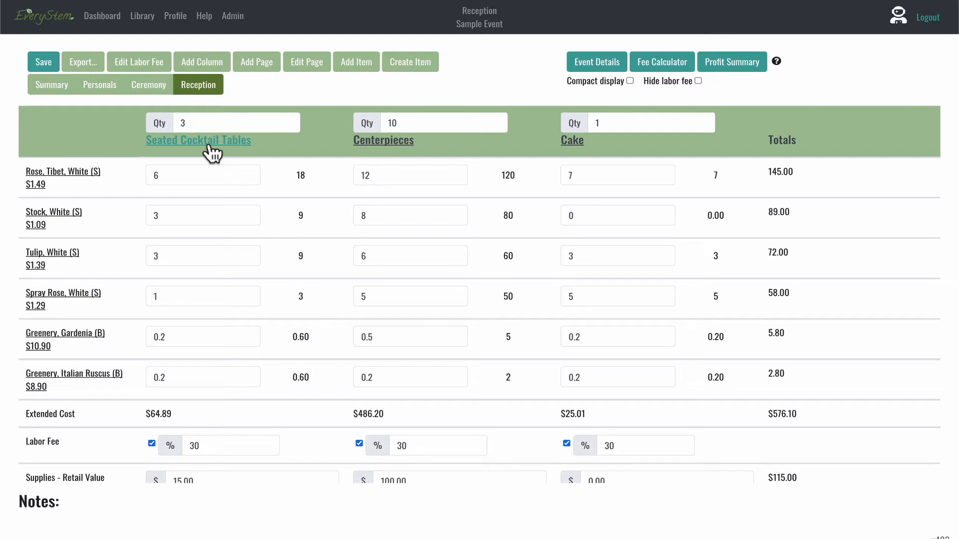
{"action": "mouse_move", "coordinate": [399, 153]}
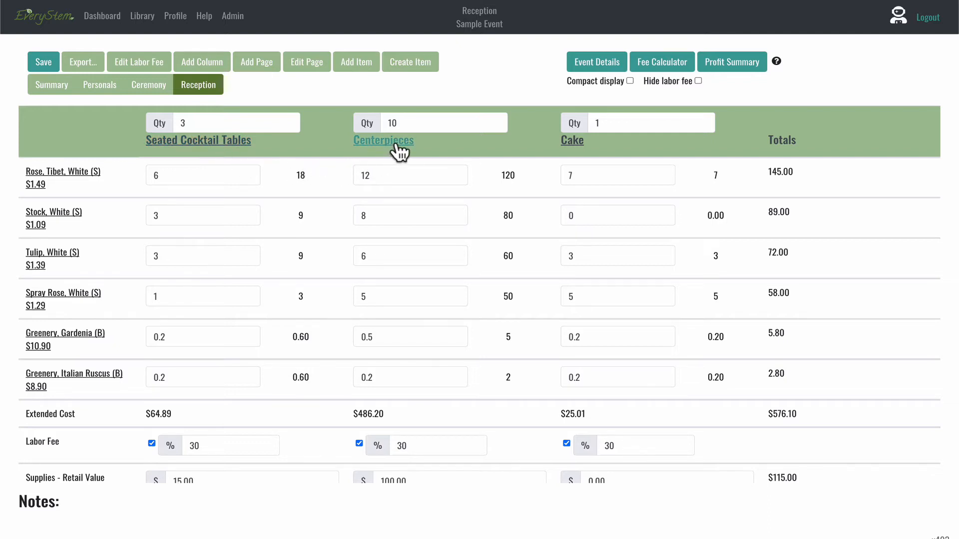
{"action": "mouse_move", "coordinate": [571, 140]}
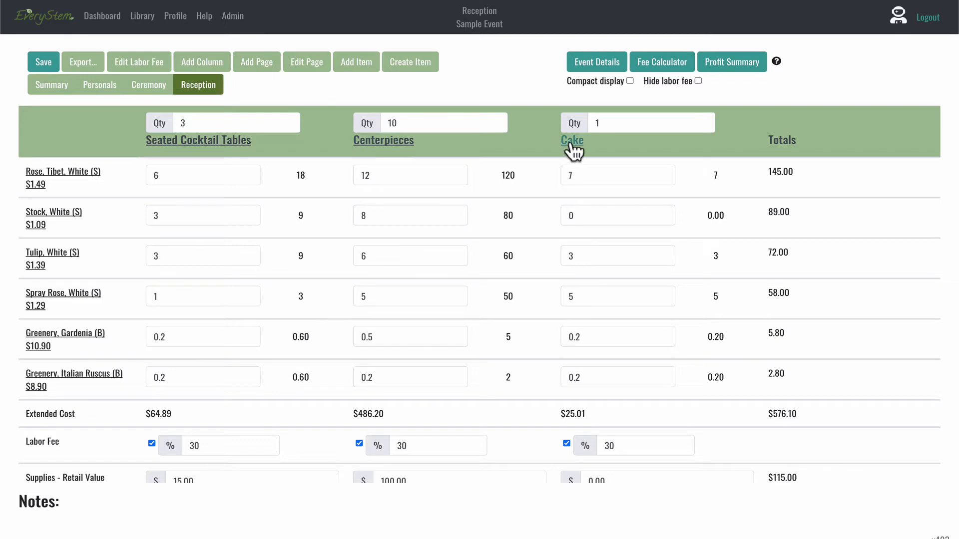
- Rename the Reception page's Cake column to 'Cake Flowers'
{"action": "left_click", "coordinate": [570, 140]}
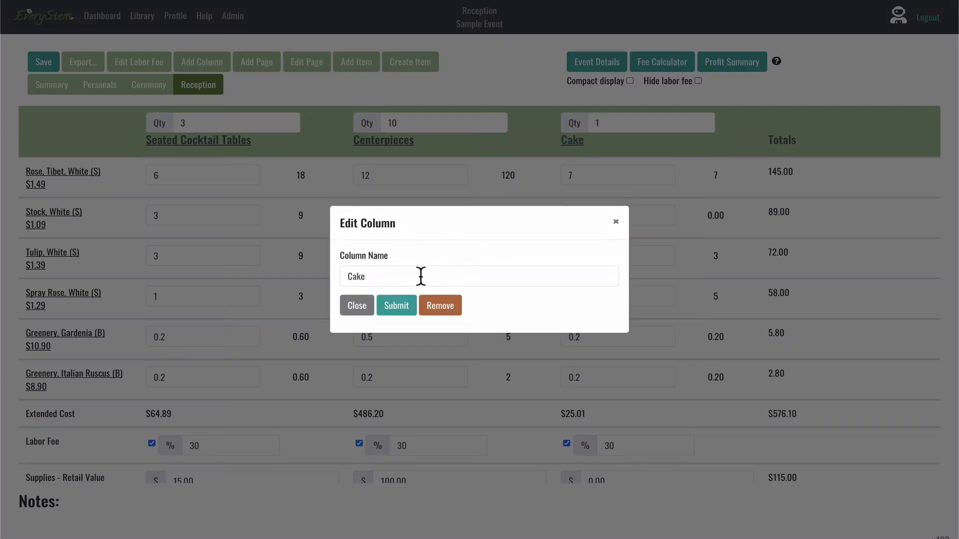
{"action": "type", "text": "Flo"}
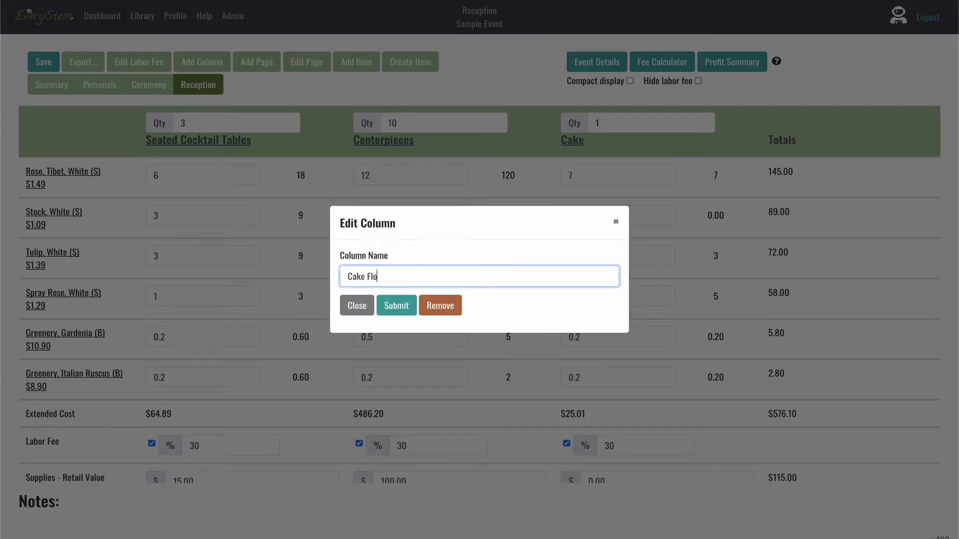
{"action": "left_click", "coordinate": [396, 305]}
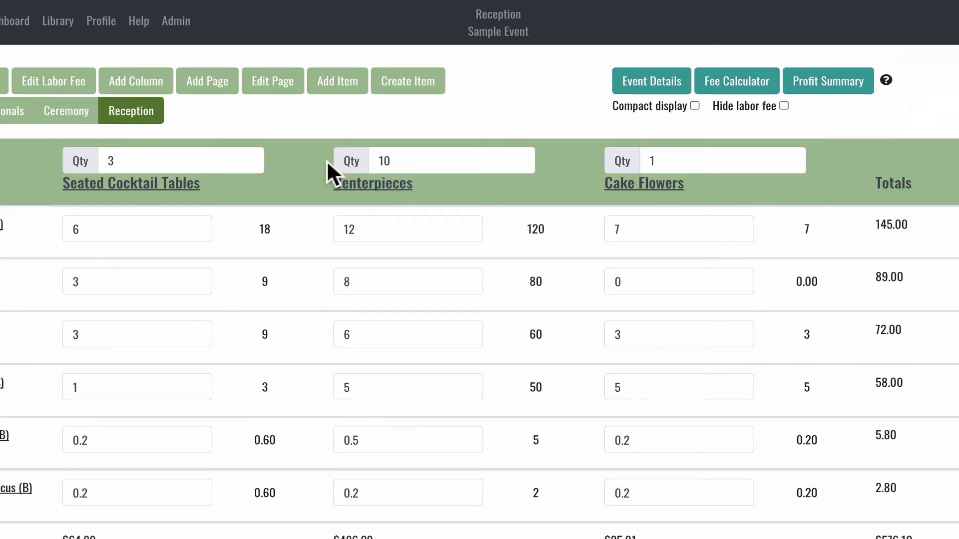
{"action": "mouse_move", "coordinate": [306, 175]}
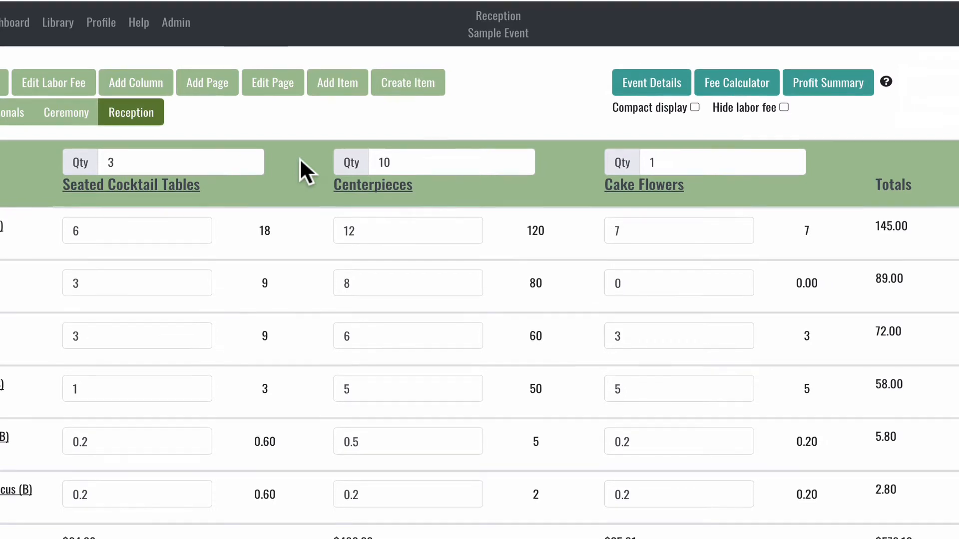
{"action": "scroll", "scroll_direction": "down", "scroll_amount": 3}
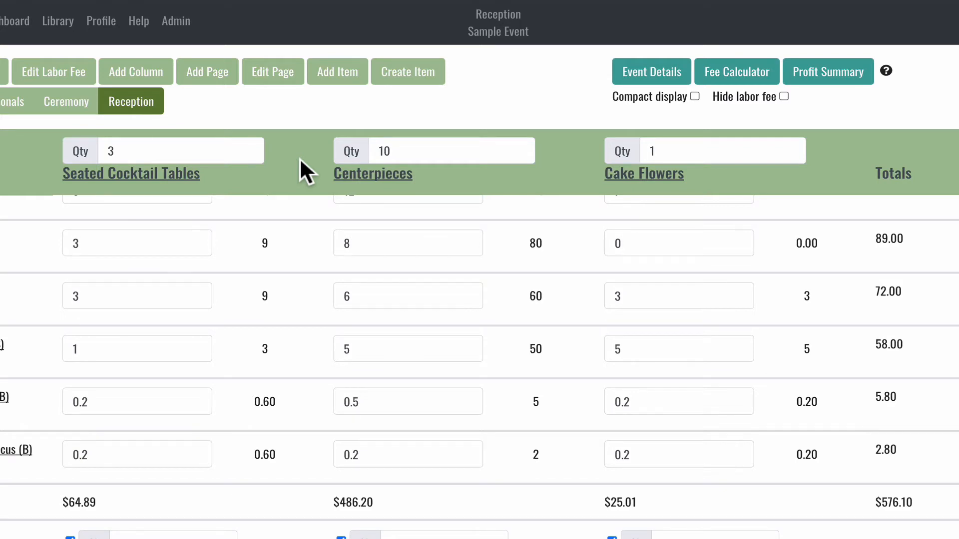
{"action": "mouse_move", "coordinate": [585, 177]}
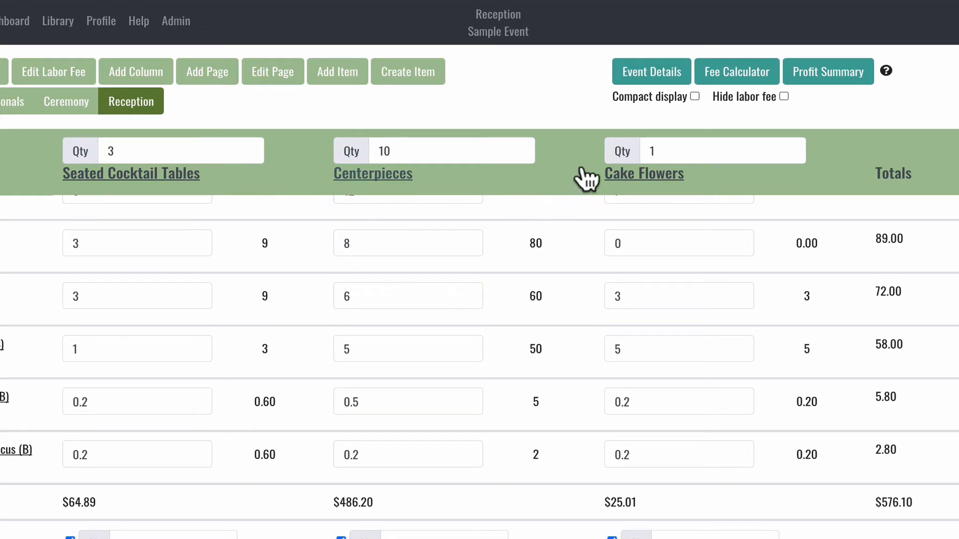
{"action": "mouse_move", "coordinate": [599, 165]}
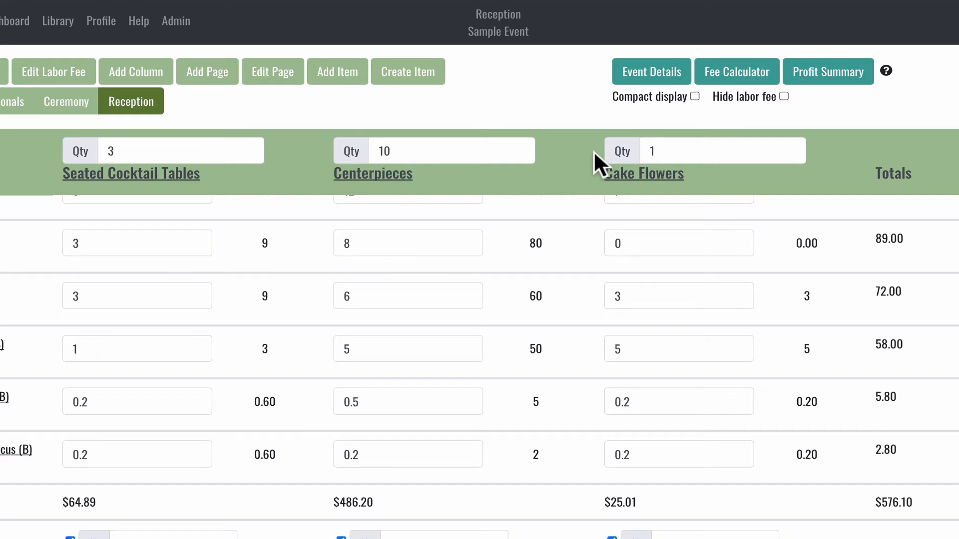
{"action": "mouse_move", "coordinate": [432, 201]}
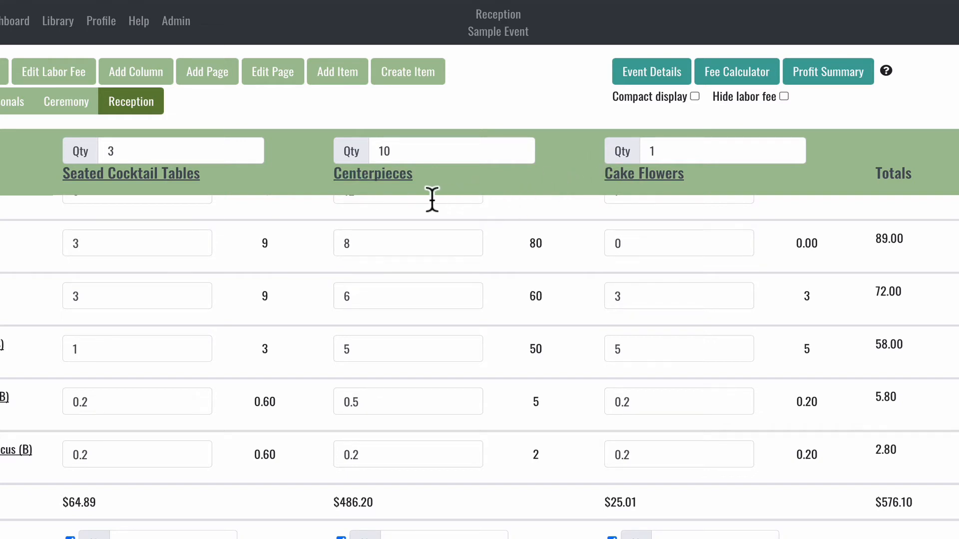
{"action": "mouse_move", "coordinate": [299, 182]}
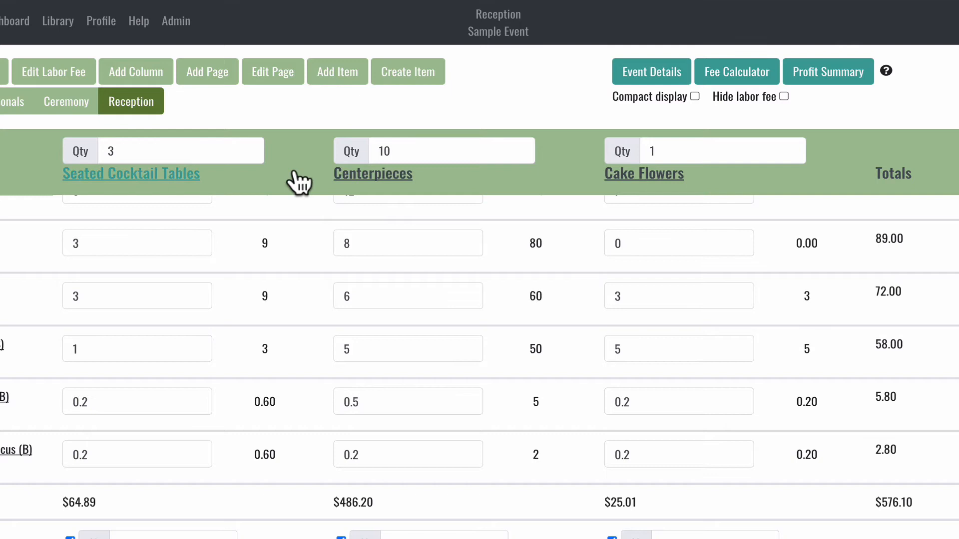
{"action": "mouse_move", "coordinate": [305, 166]}
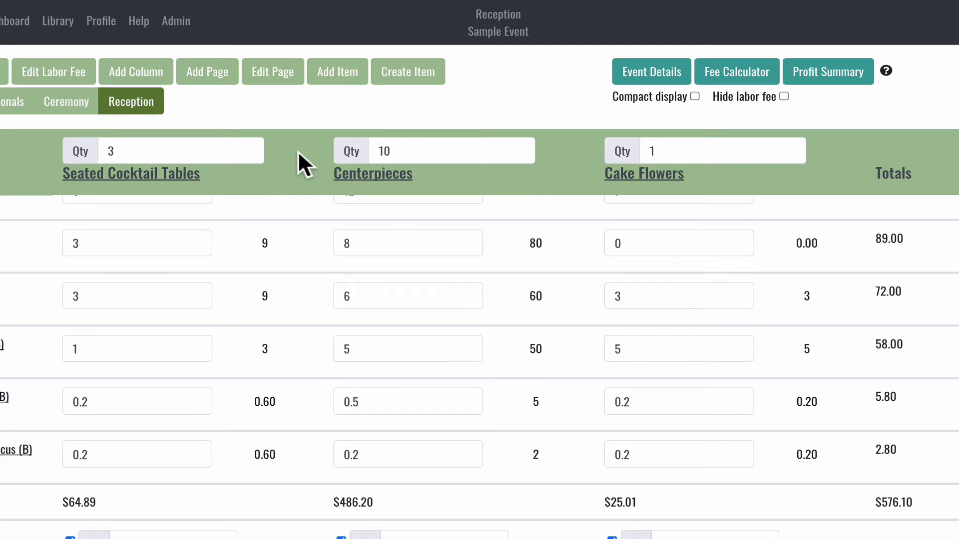
{"action": "mouse_move", "coordinate": [670, 104]}
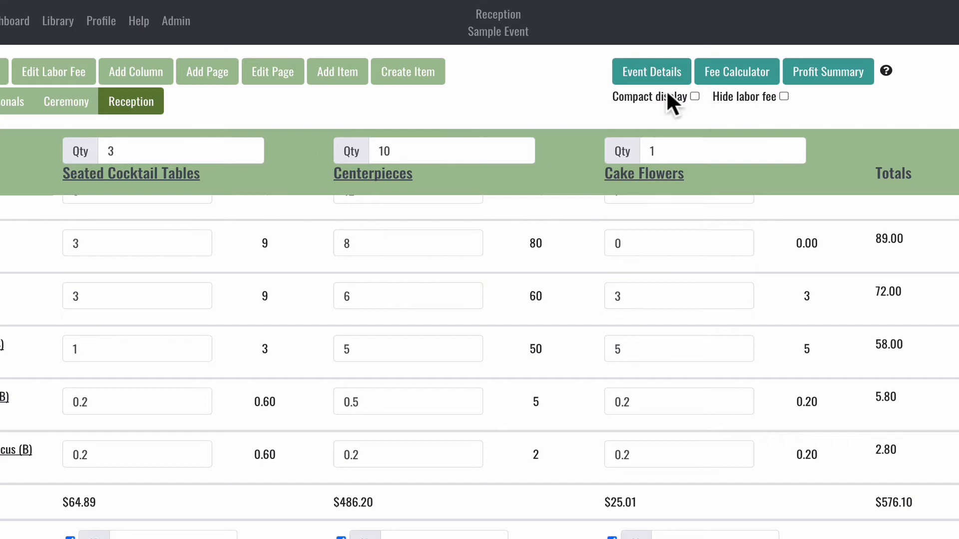
{"action": "mouse_move", "coordinate": [698, 119]}
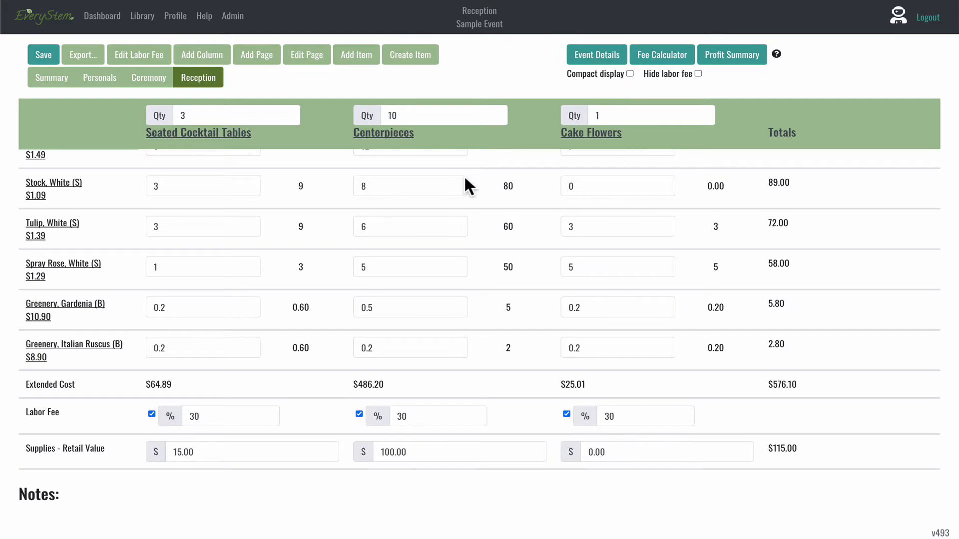
{"action": "scroll", "scroll_direction": "up", "scroll_amount": 3}
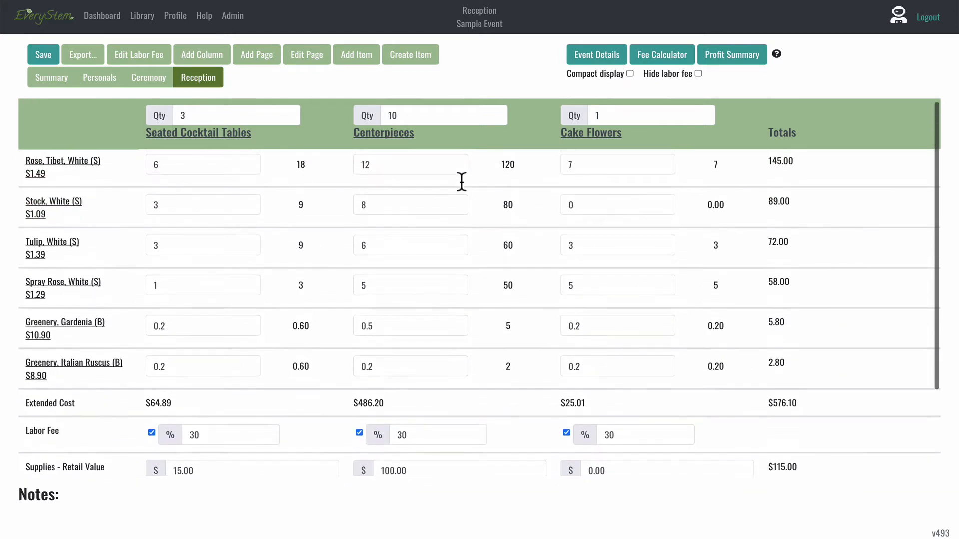
{"action": "mouse_move", "coordinate": [52, 186]}
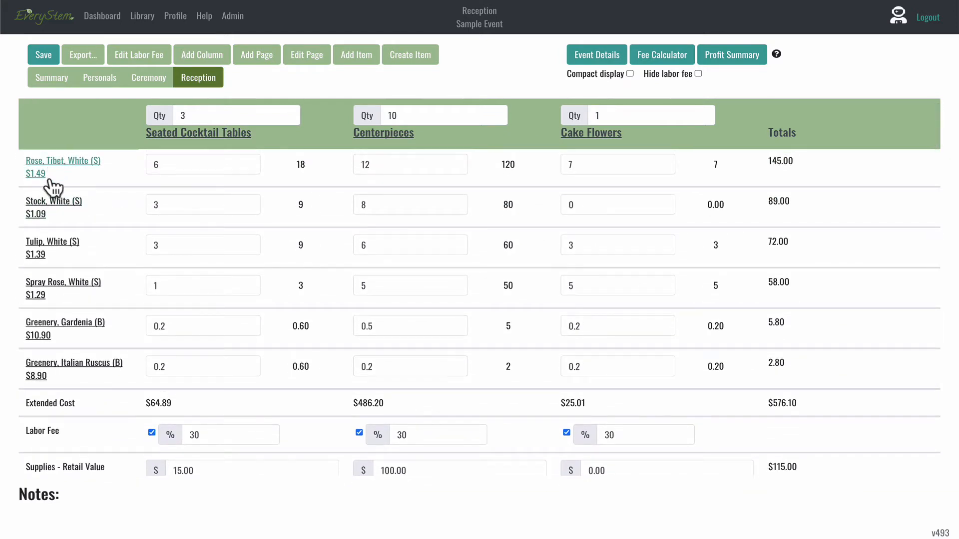
{"action": "mouse_move", "coordinate": [52, 248]}
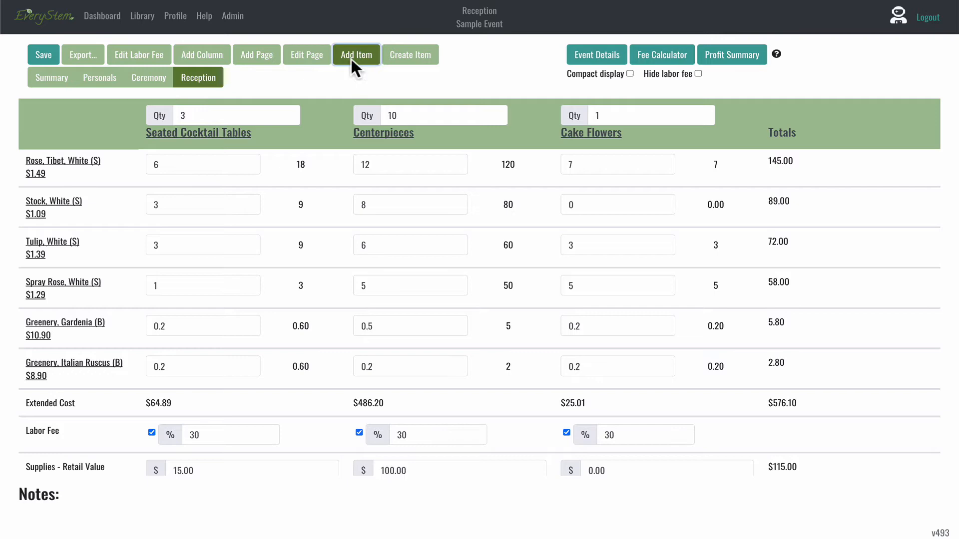
{"action": "left_click", "coordinate": [356, 54]}
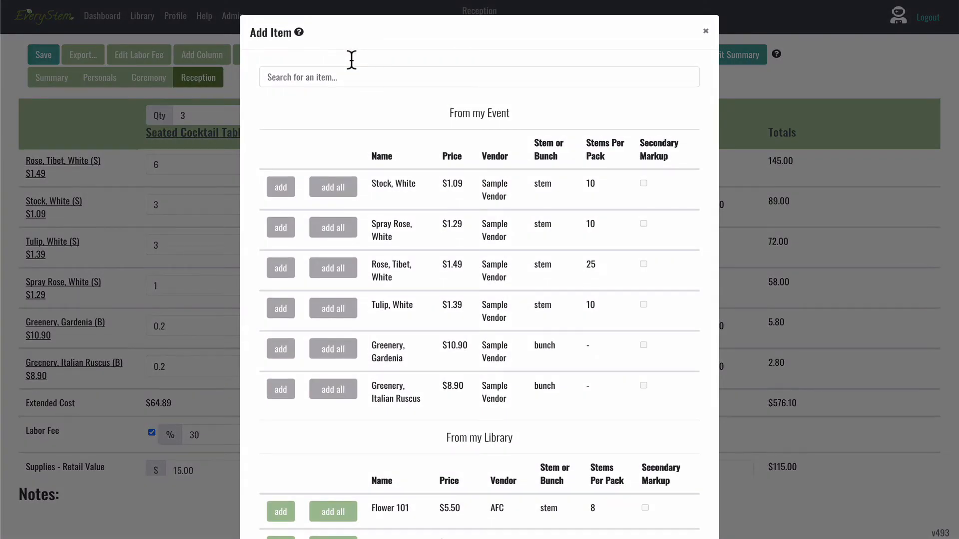
{"action": "mouse_move", "coordinate": [313, 66]}
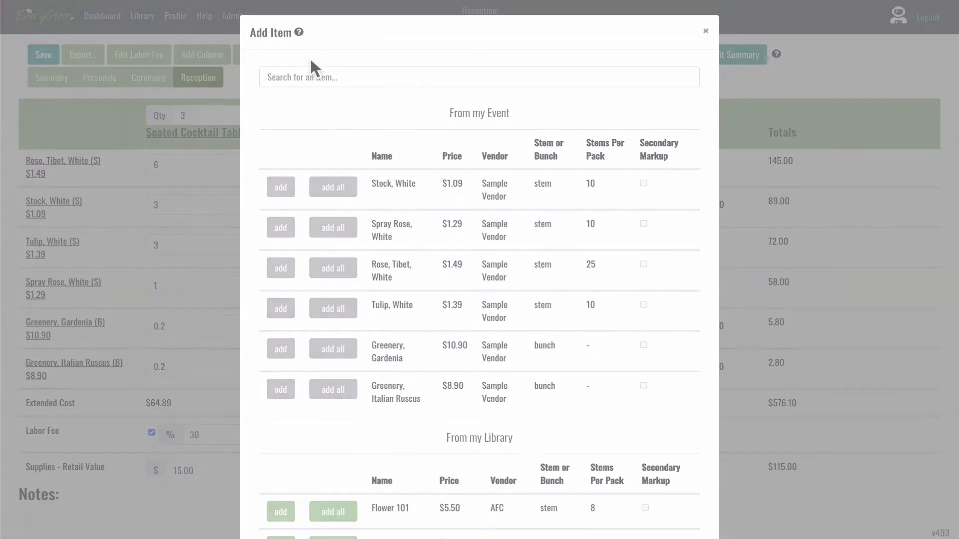
{"action": "left_click", "coordinate": [705, 31]}
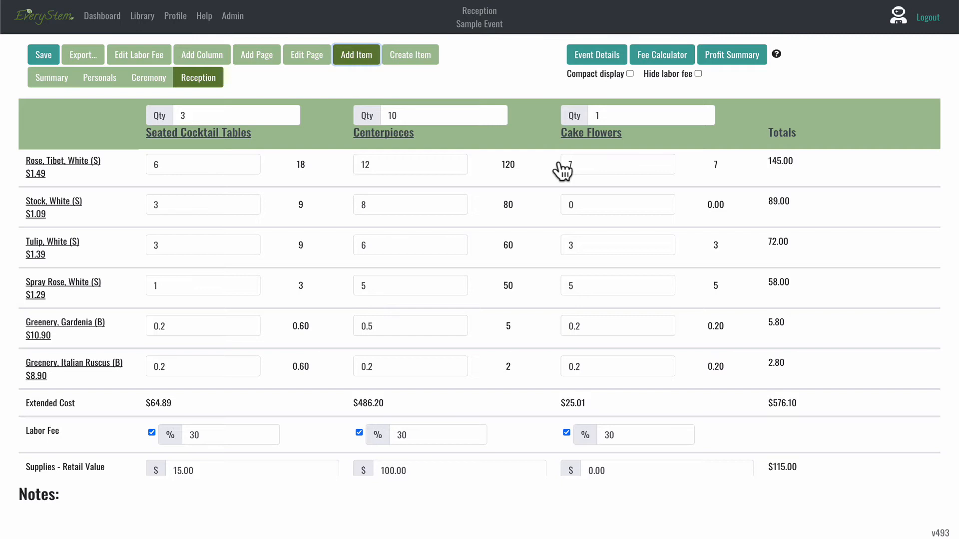
{"action": "scroll", "scroll_direction": "down", "scroll_amount": 3}
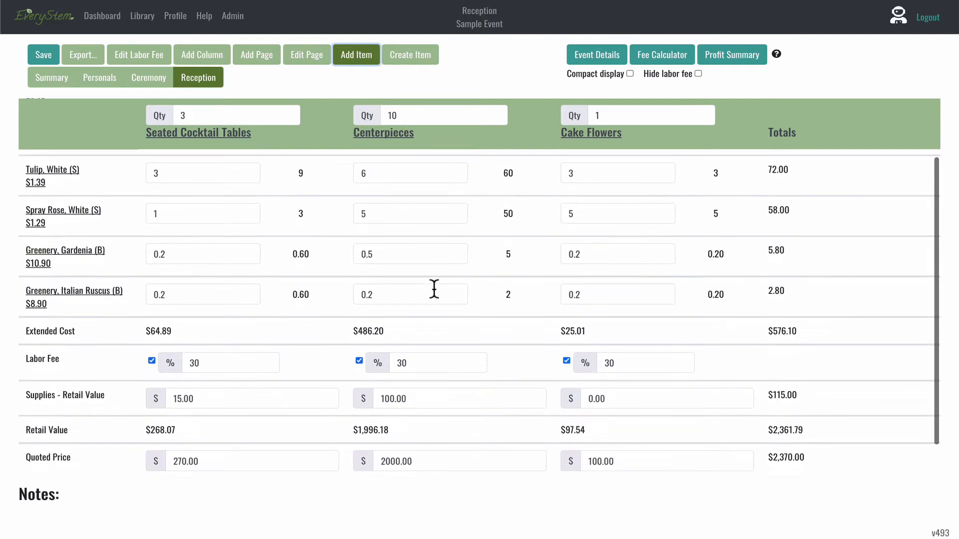
{"action": "scroll", "scroll_direction": "down", "scroll_amount": 3}
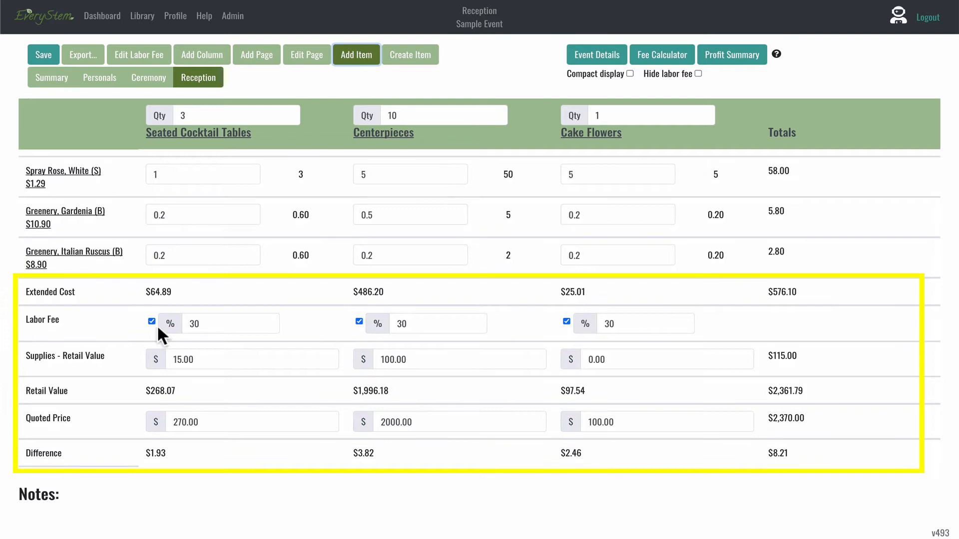
{"action": "mouse_move", "coordinate": [88, 278]}
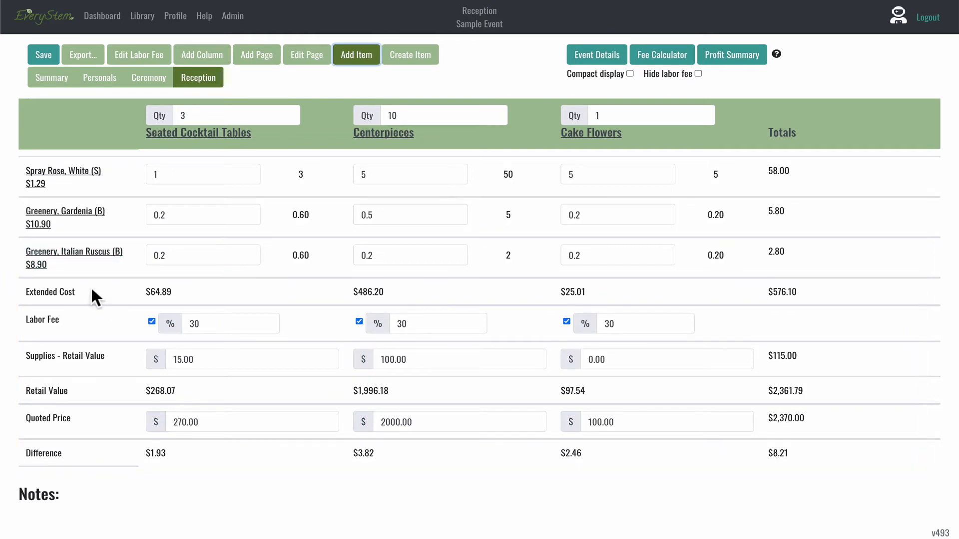
{"action": "mouse_move", "coordinate": [102, 310]}
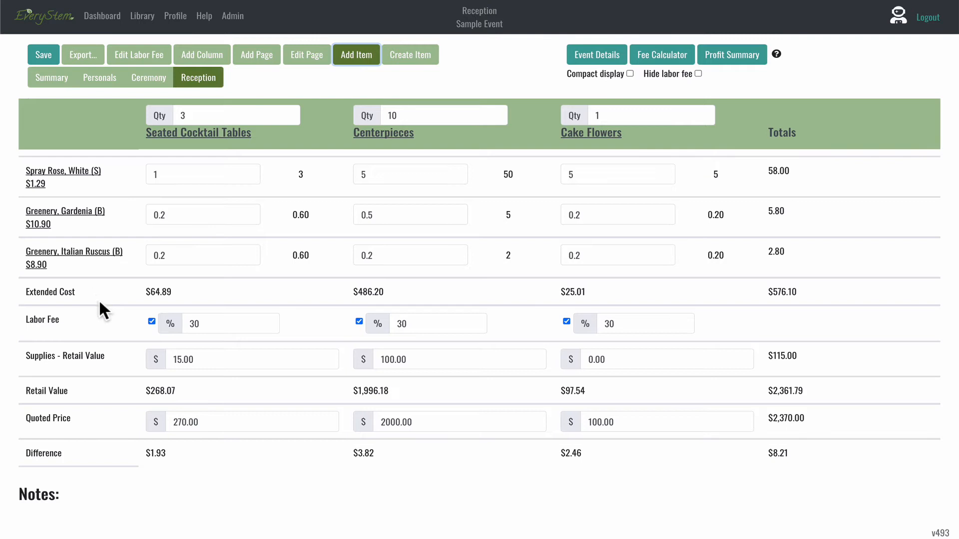
{"action": "mouse_move", "coordinate": [563, 120]}
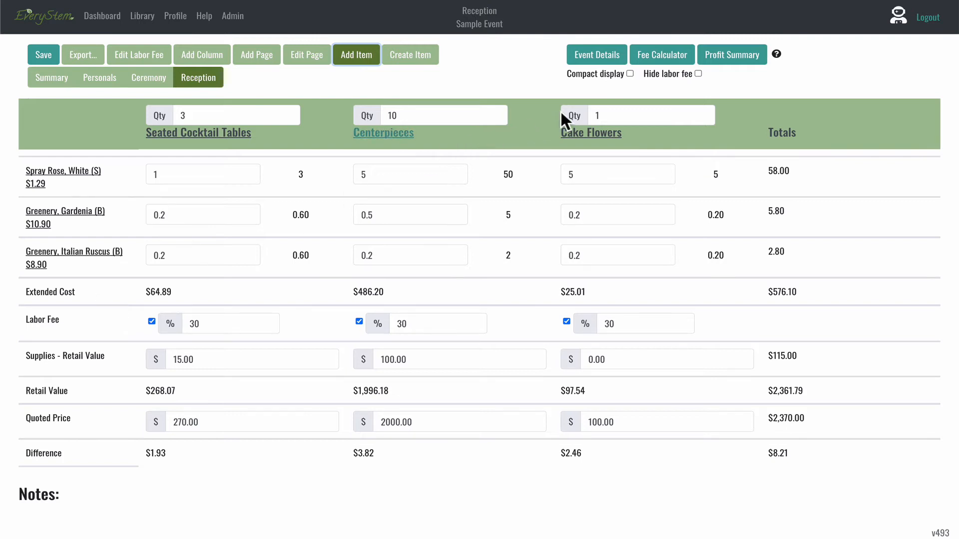
{"action": "mouse_move", "coordinate": [624, 95]}
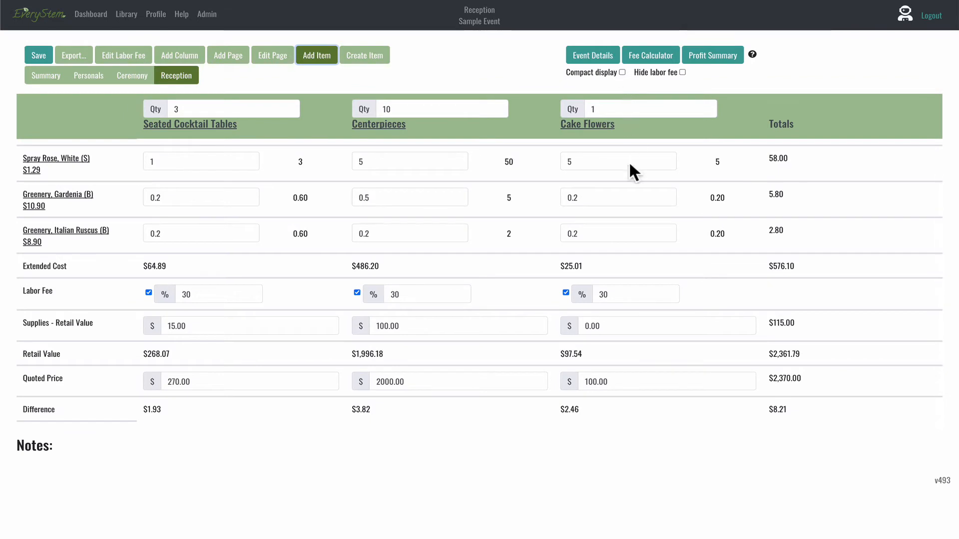
{"action": "mouse_move", "coordinate": [621, 98]}
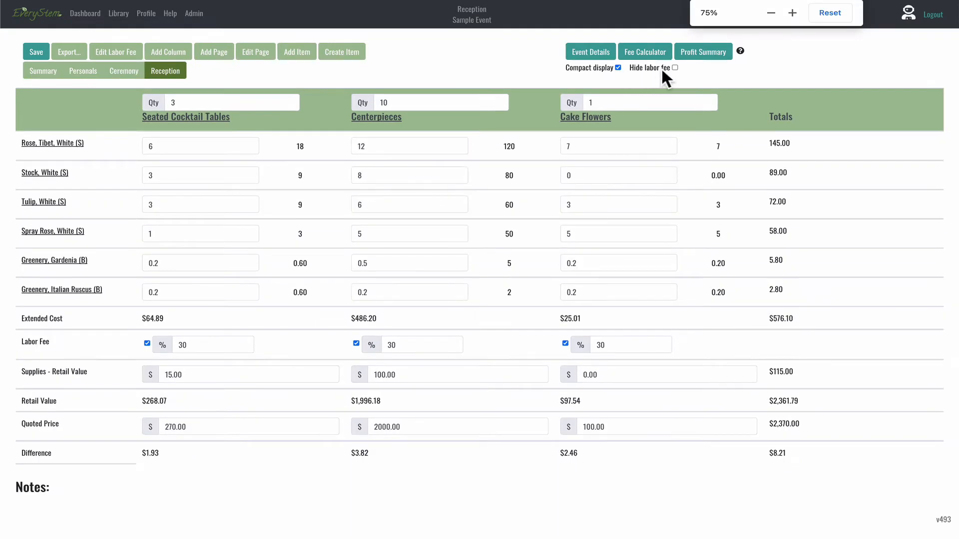
- Toggle 'Hide labor fee' on Reception, hiding and then restoring the Labor Fee rows
{"action": "left_click", "coordinate": [675, 68]}
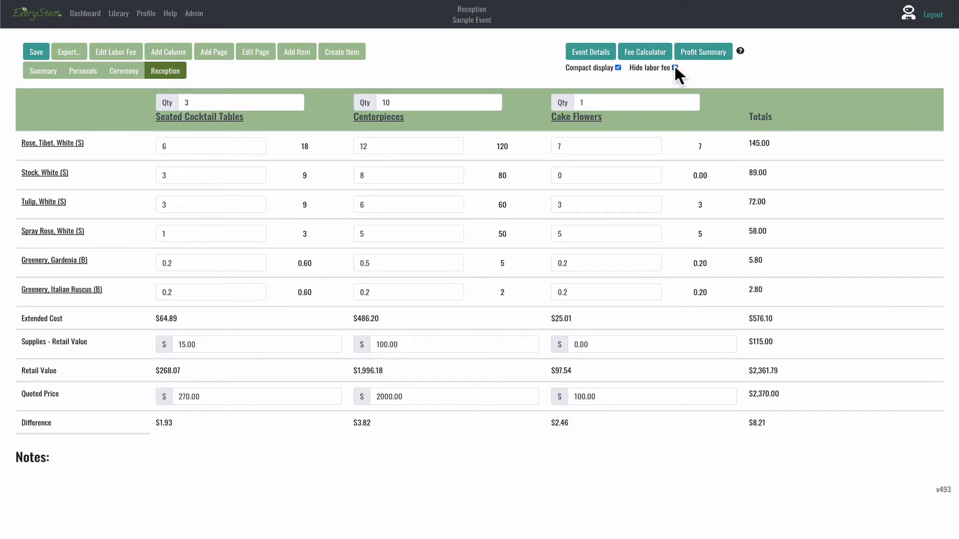
{"action": "left_click", "coordinate": [675, 67]}
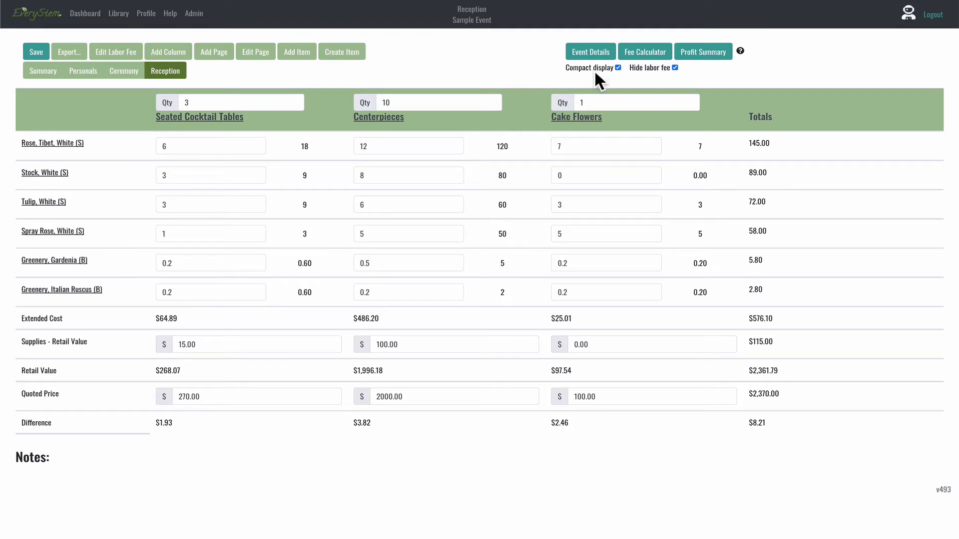
{"action": "mouse_move", "coordinate": [664, 82]}
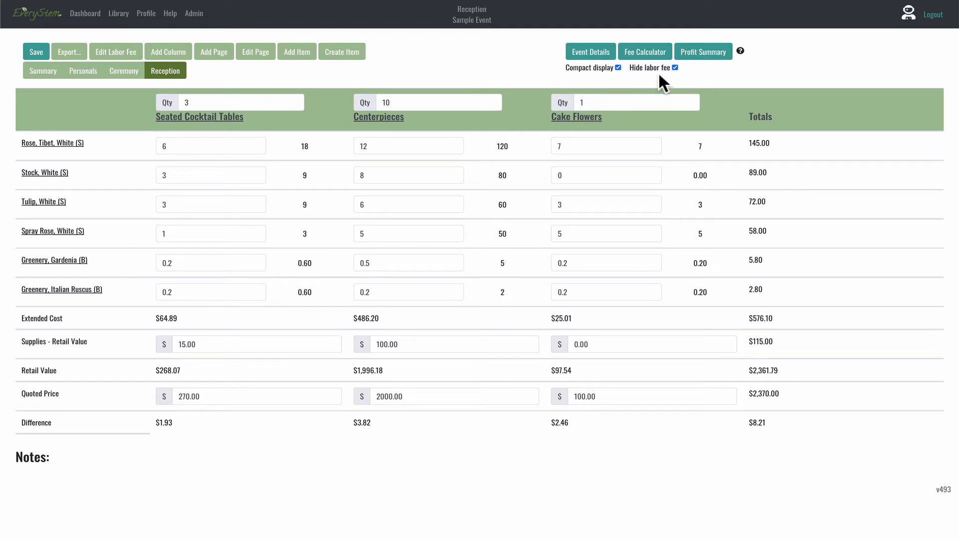
{"action": "mouse_move", "coordinate": [721, 239]}
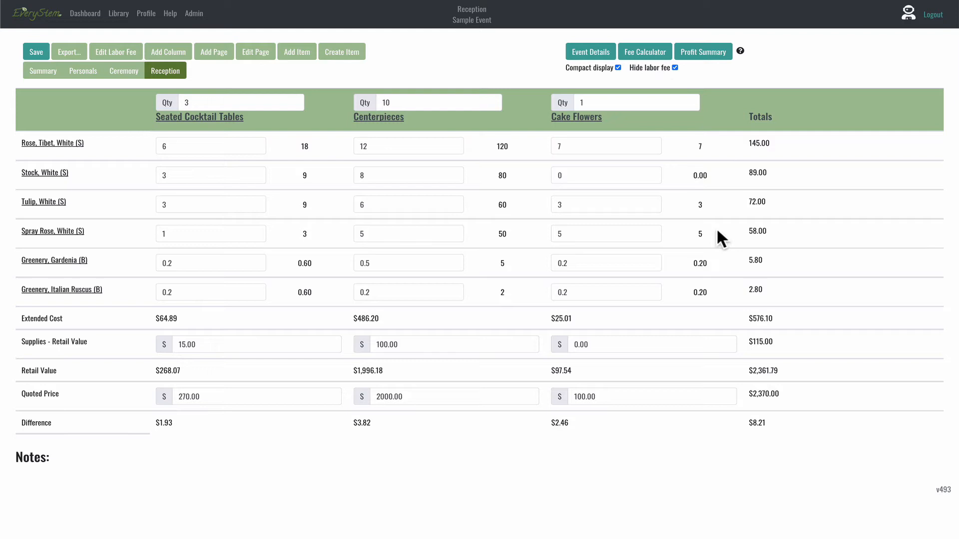
{"action": "mouse_move", "coordinate": [178, 492]}
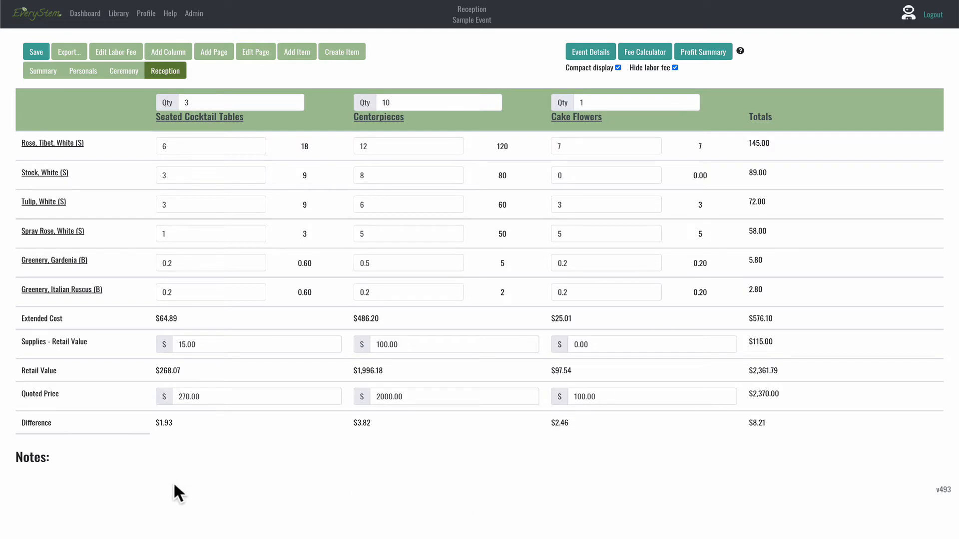
{"action": "mouse_move", "coordinate": [227, 499]}
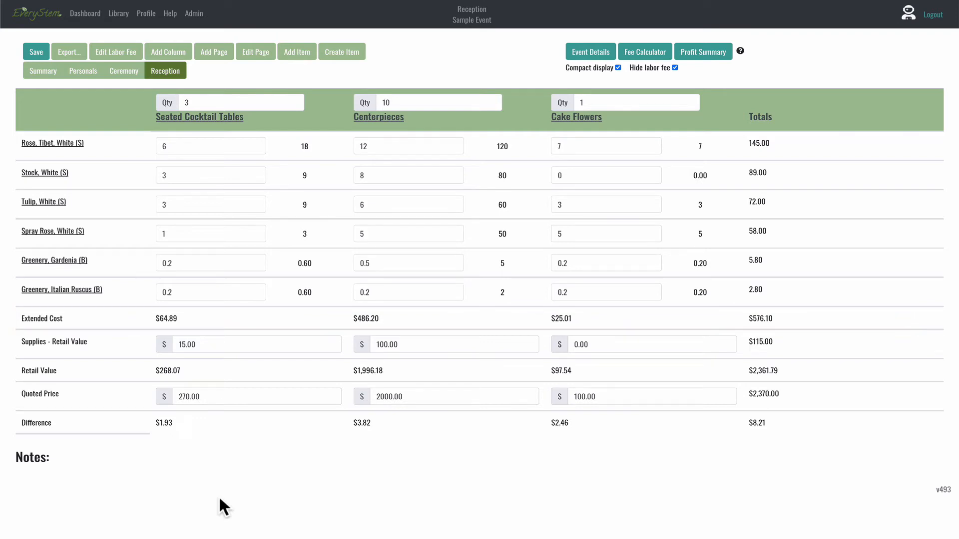
{"action": "left_click", "coordinate": [675, 67]}
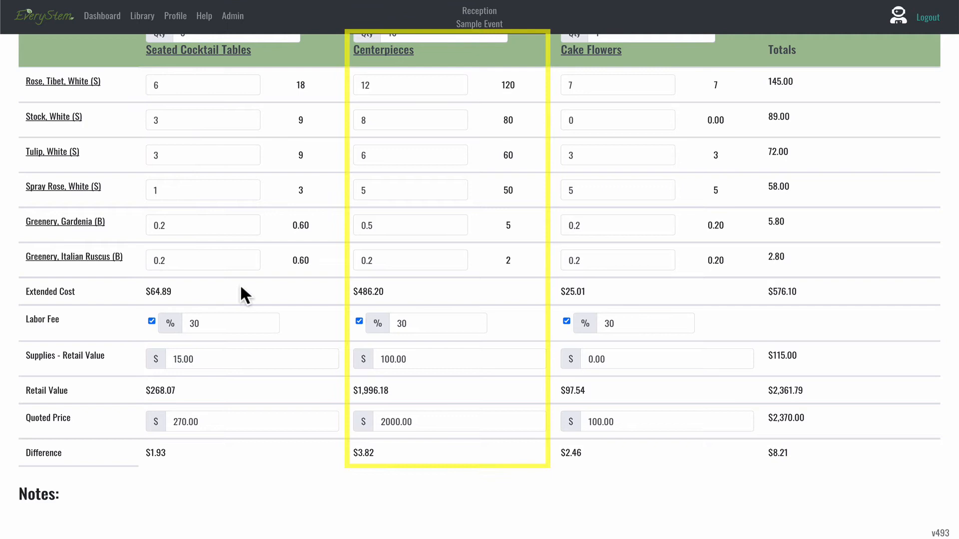
{"action": "mouse_move", "coordinate": [287, 299]}
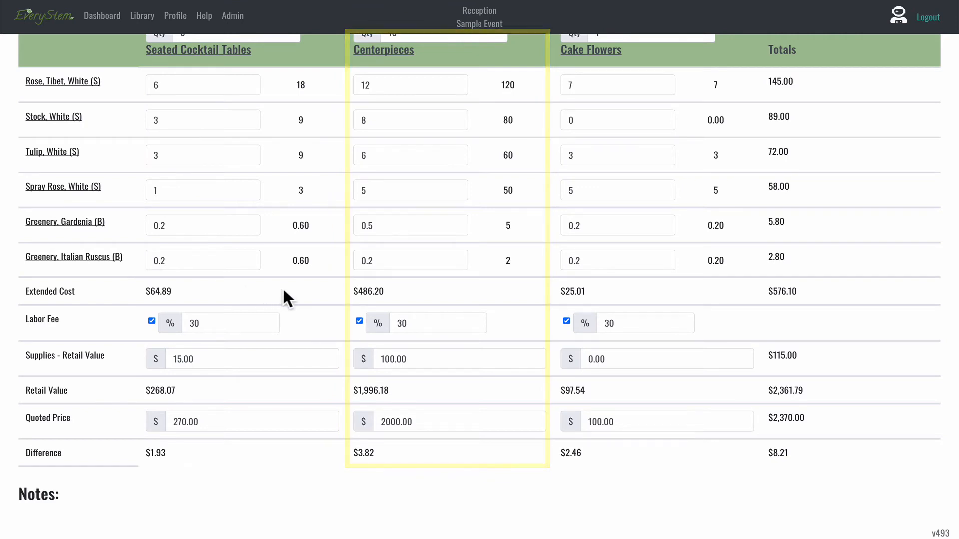
- Review the Reception Centerpieces column with 30% labor fees and $2,370.00 quoted total
{"action": "left_click", "coordinate": [591, 50]}
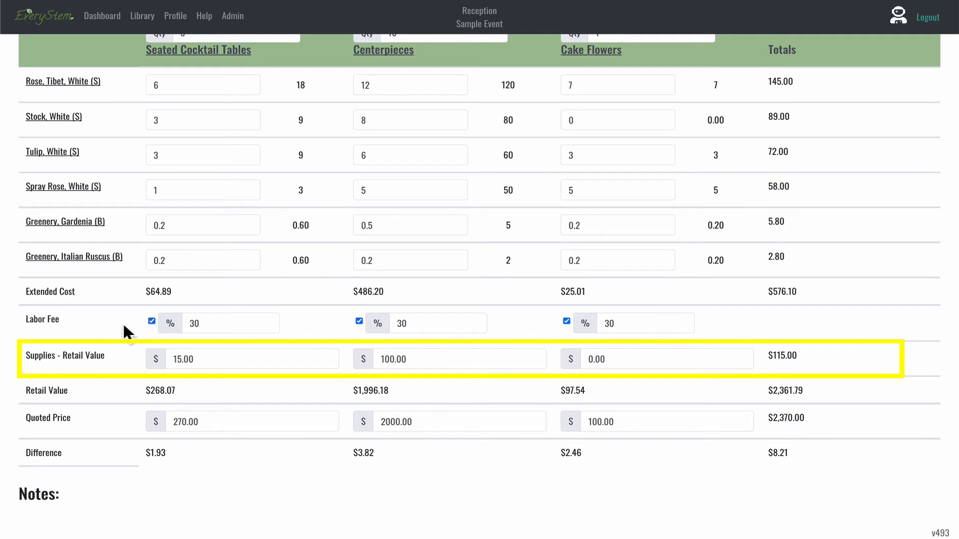
{"action": "mouse_move", "coordinate": [133, 367]}
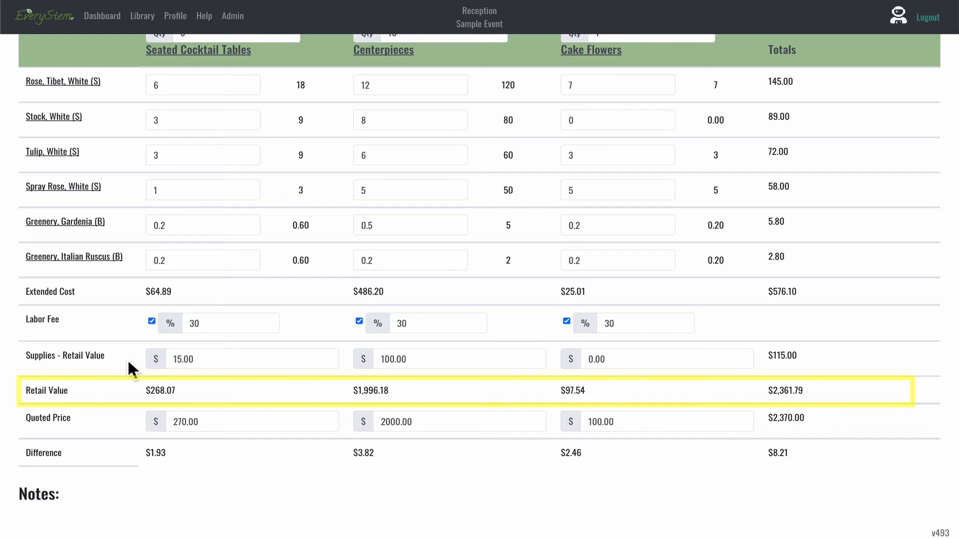
{"action": "mouse_move", "coordinate": [132, 396]}
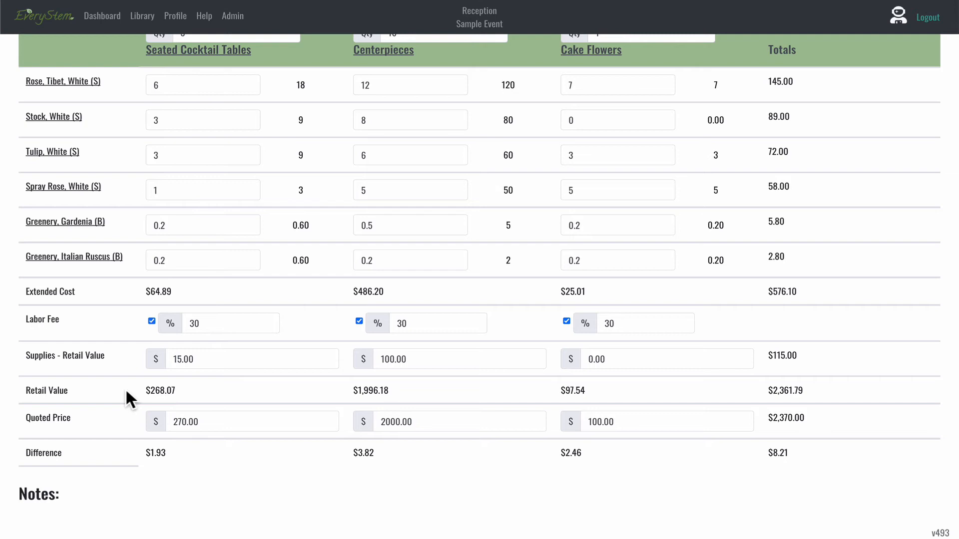
{"action": "scroll", "scroll_direction": "up", "scroll_amount": 3}
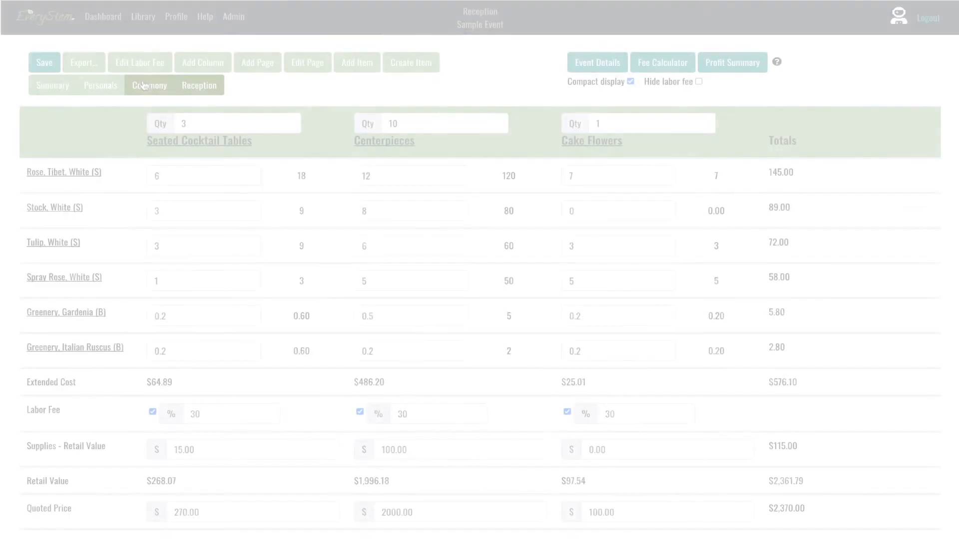
- Review the Ceremony page's Arch, Aisle Markers and Welcome Sign recipes and $2,140.00 quote
{"action": "left_click", "coordinate": [149, 85]}
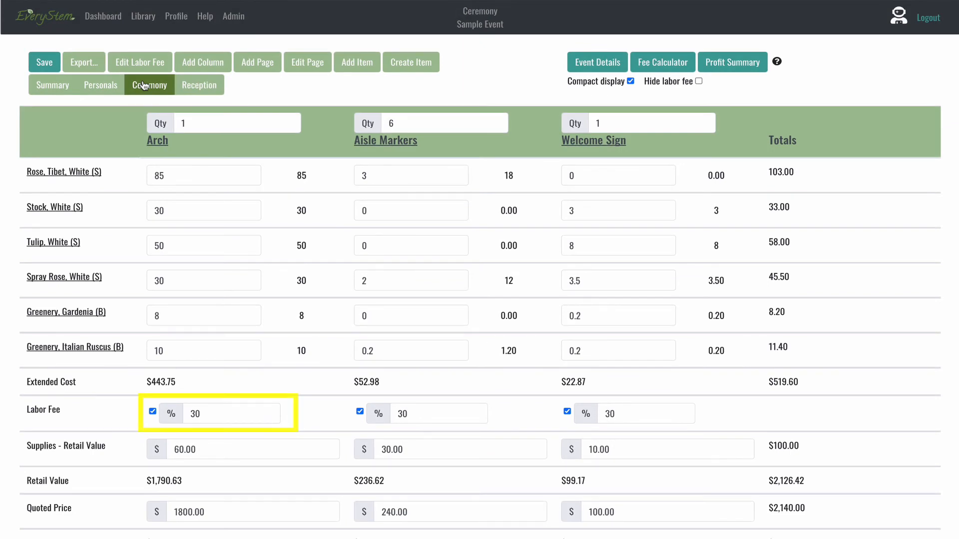
{"action": "left_click", "coordinate": [254, 448]}
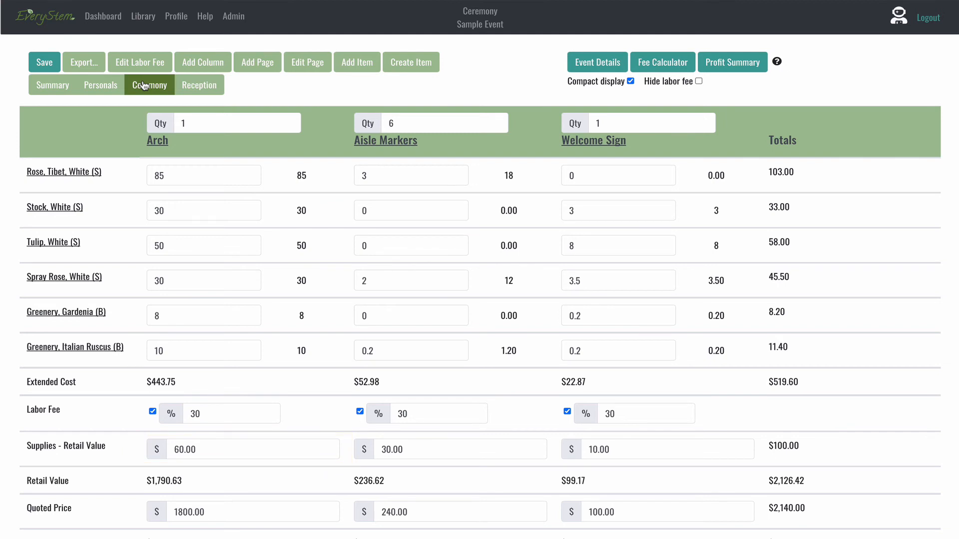
{"action": "mouse_move", "coordinate": [133, 194]}
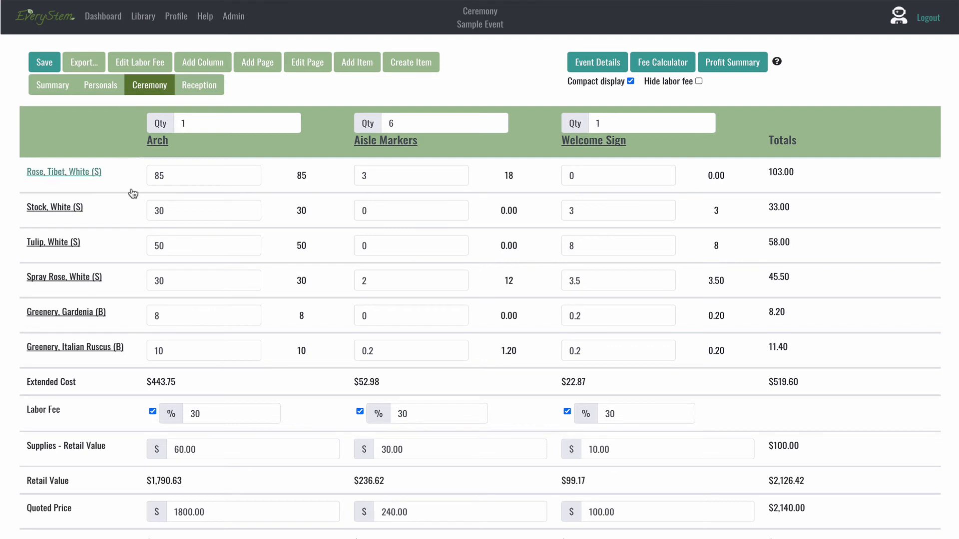
{"action": "scroll", "scroll_direction": "down", "scroll_amount": 3}
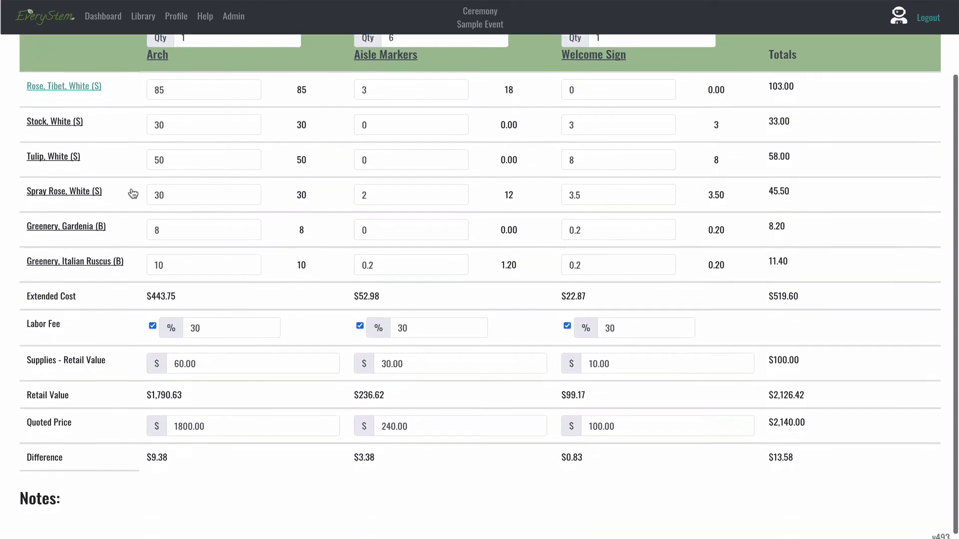
{"action": "mouse_move", "coordinate": [118, 384]}
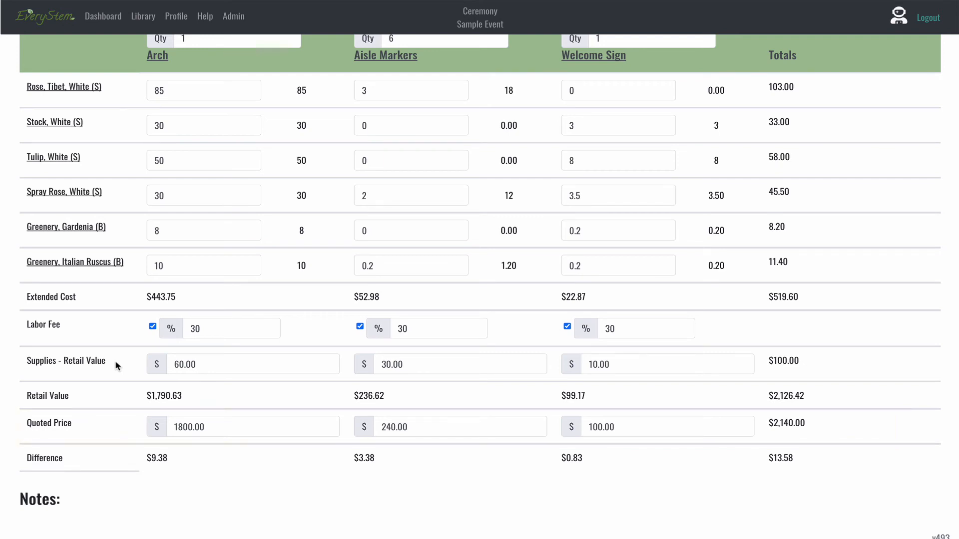
{"action": "mouse_move", "coordinate": [122, 330]}
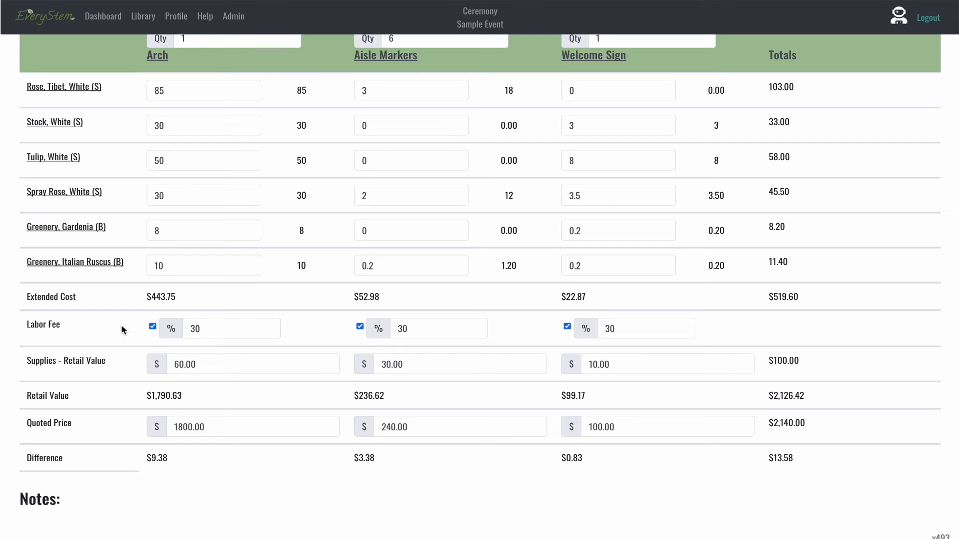
{"action": "mouse_move", "coordinate": [130, 435]}
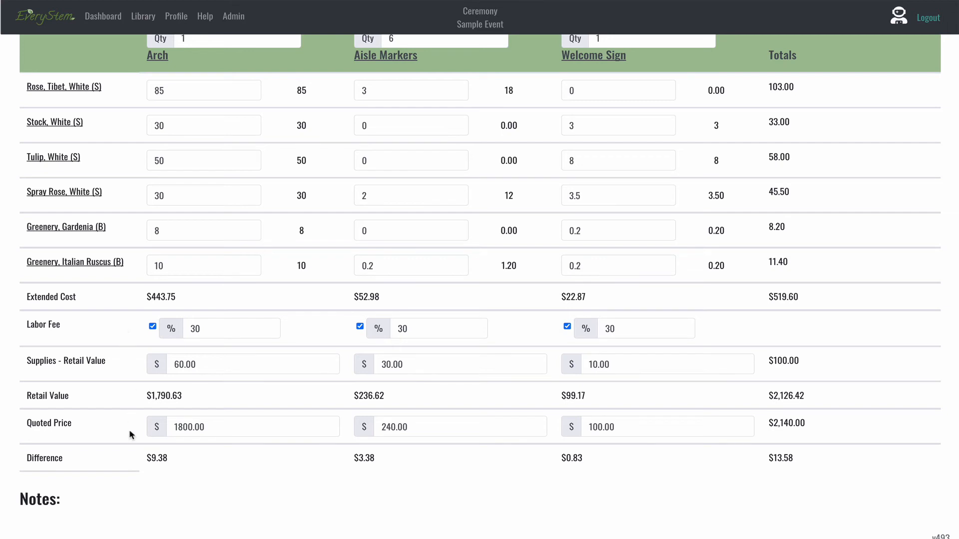
{"action": "left_click", "coordinate": [253, 426]}
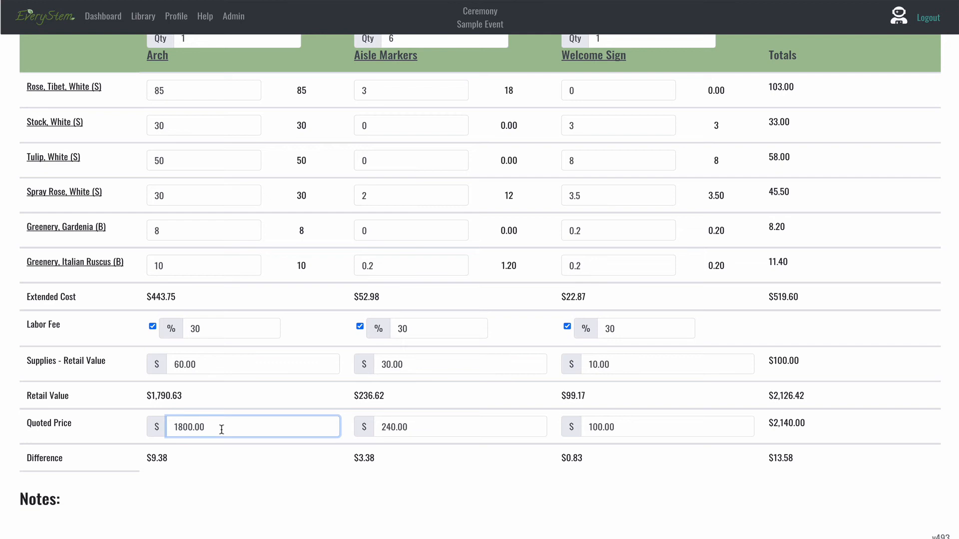
{"action": "mouse_move", "coordinate": [98, 484]}
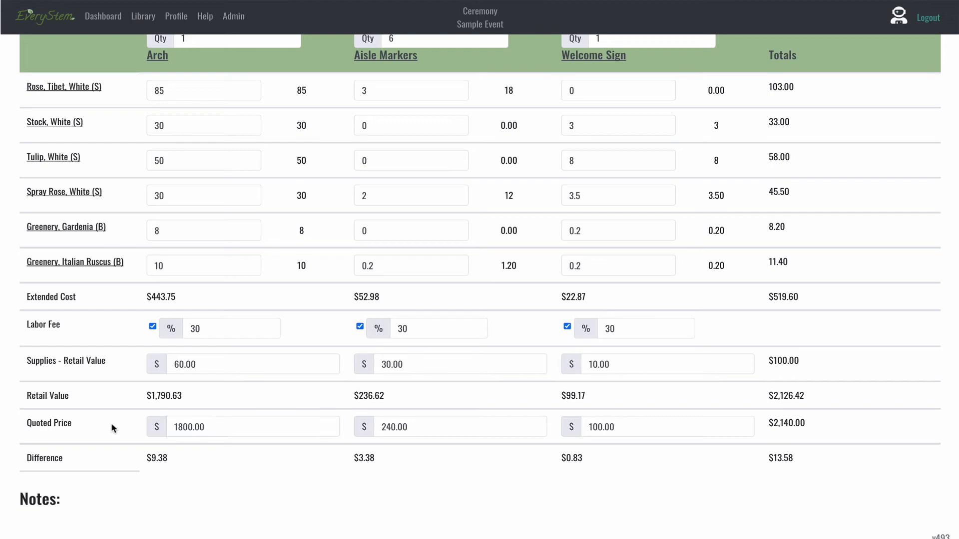
{"action": "mouse_move", "coordinate": [134, 401]}
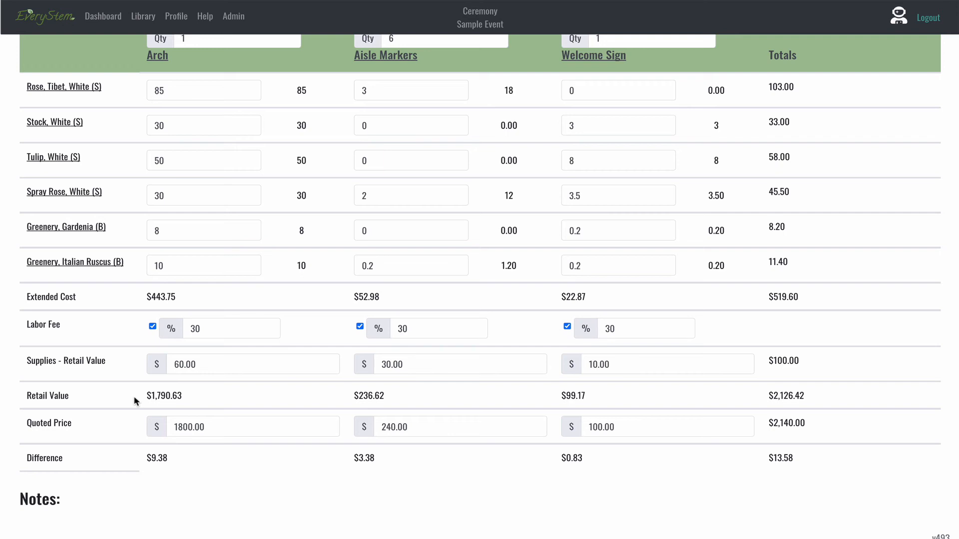
{"action": "mouse_move", "coordinate": [556, 305]}
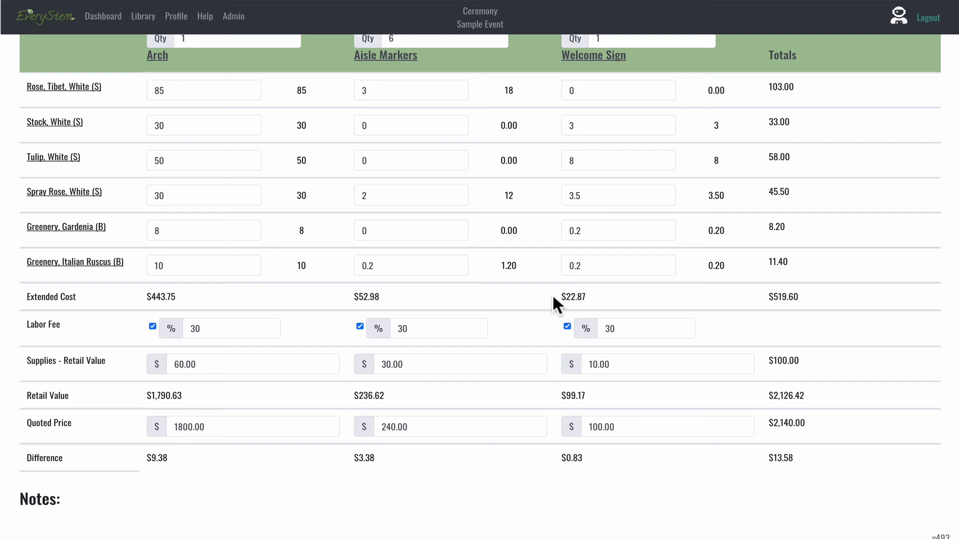
{"action": "mouse_move", "coordinate": [555, 384]}
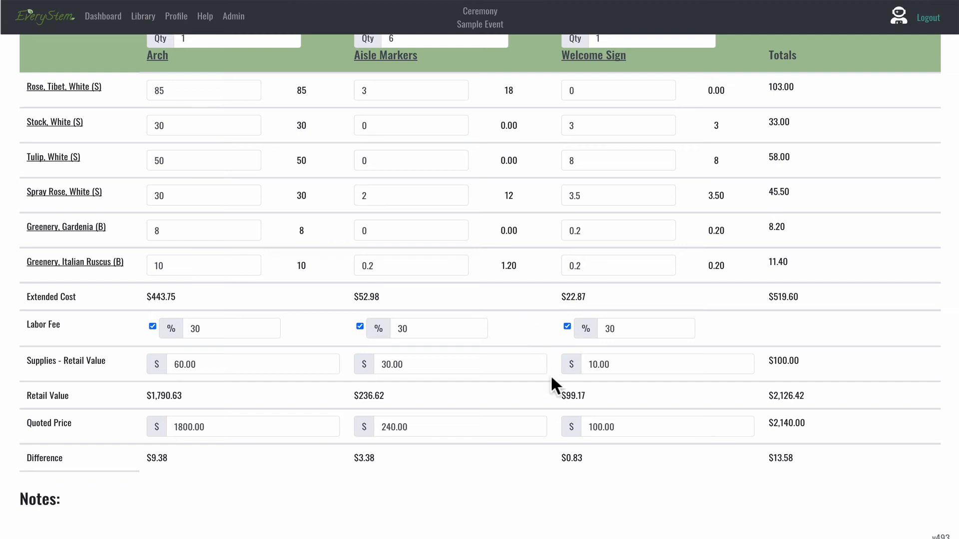
{"action": "mouse_move", "coordinate": [550, 408]}
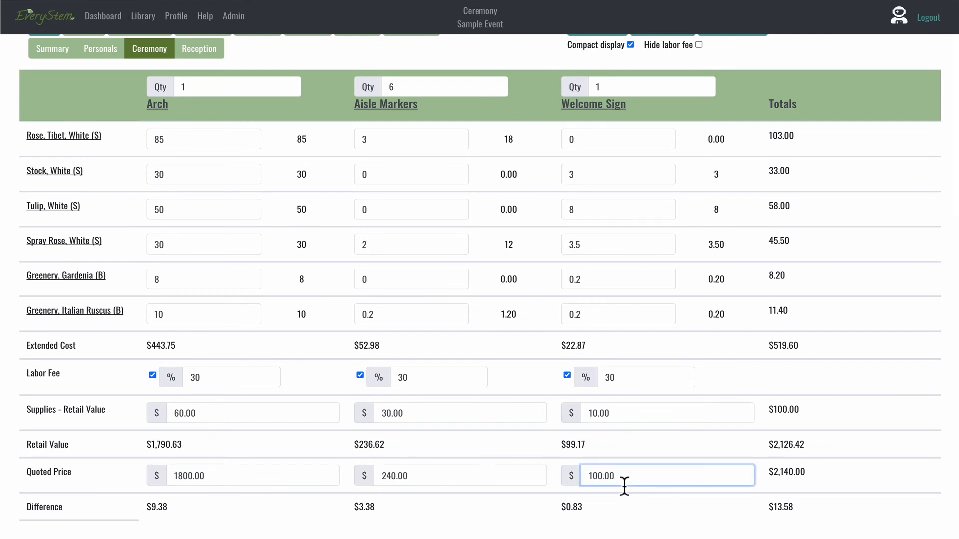
{"action": "mouse_move", "coordinate": [591, 515]}
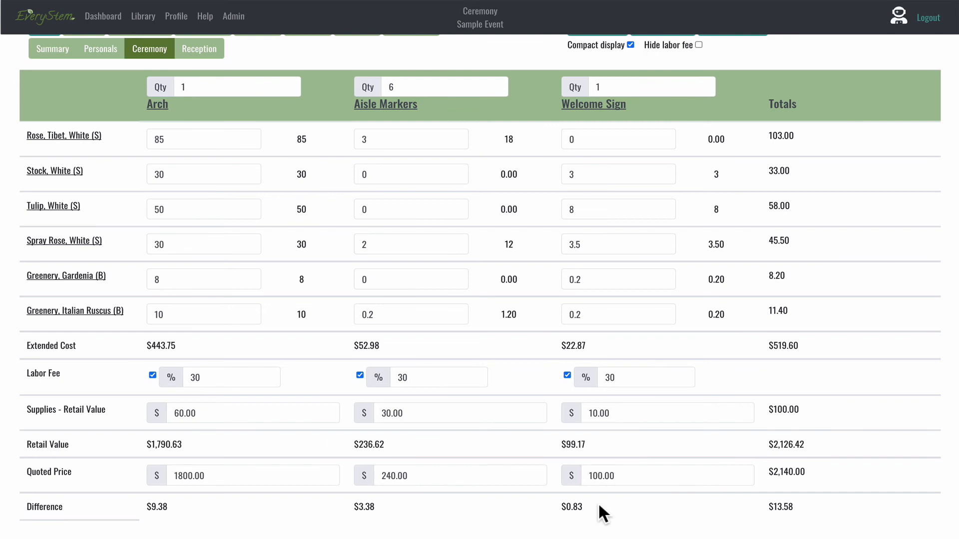
{"action": "left_click", "coordinate": [666, 475]}
{"action": "type", "text": "9"}
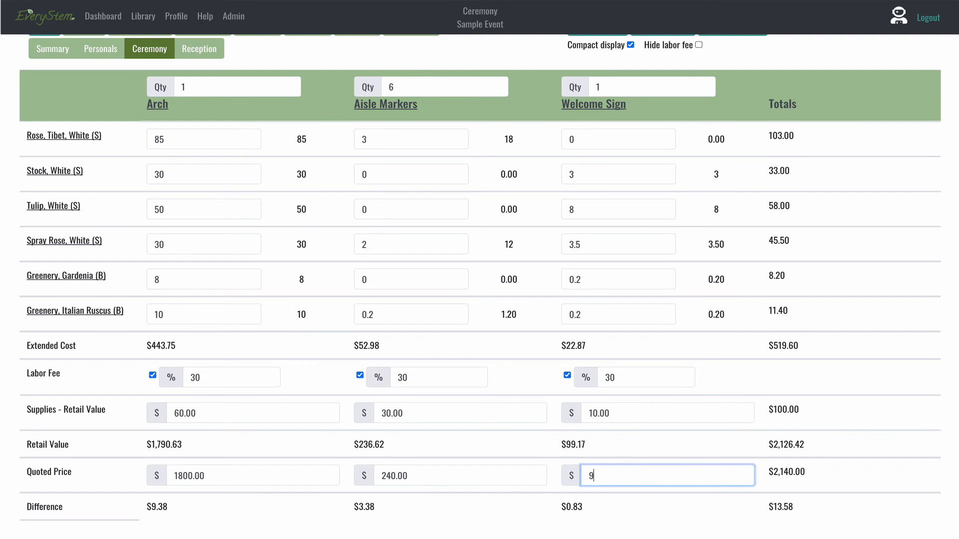
{"action": "type", "text": "0.00"}
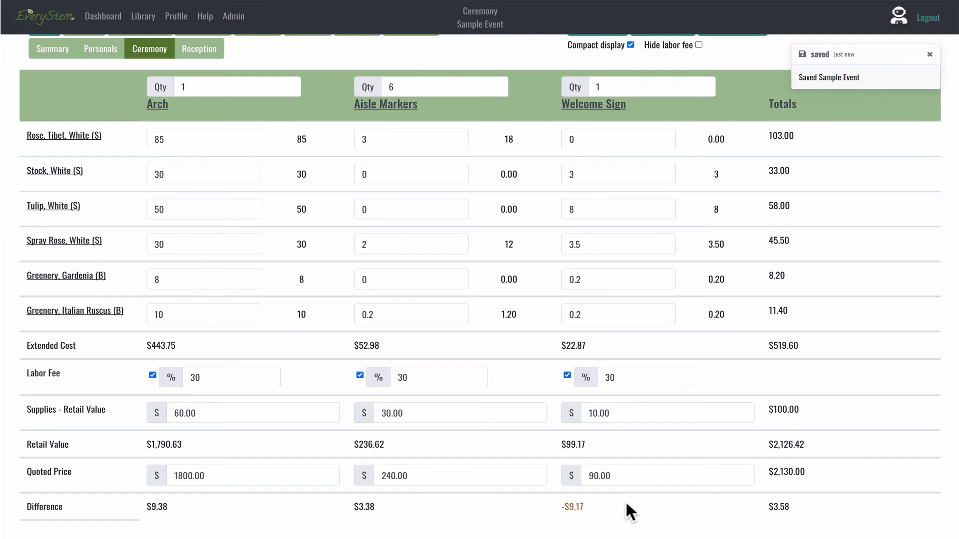
{"action": "left_click", "coordinate": [666, 475]}
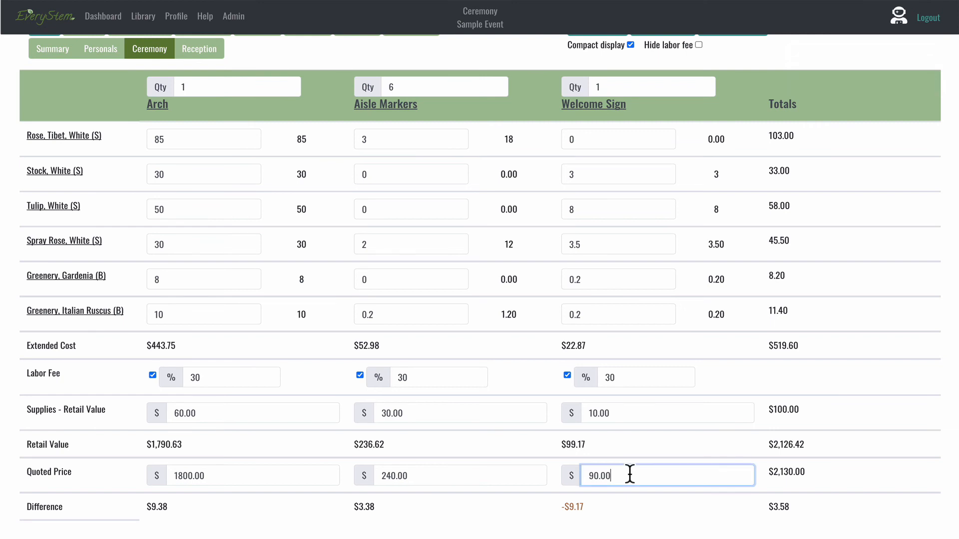
{"action": "type", "text": "100"}
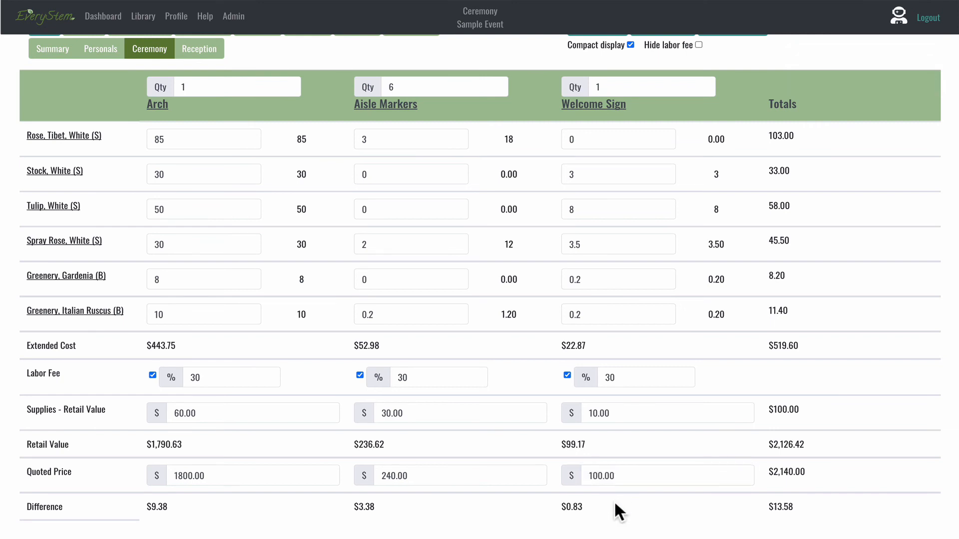
{"action": "left_click", "coordinate": [617, 314]}
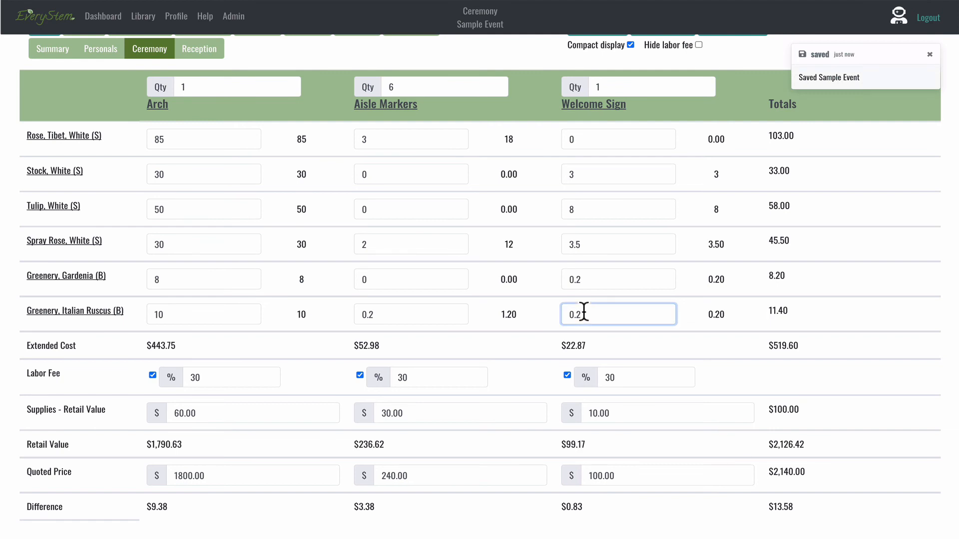
{"action": "mouse_move", "coordinate": [591, 278]}
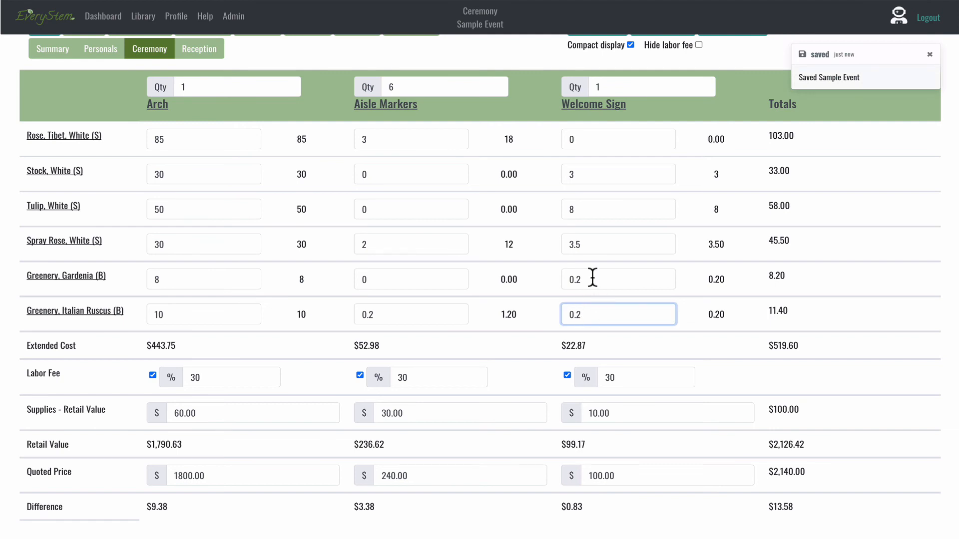
{"action": "left_click", "coordinate": [618, 279]}
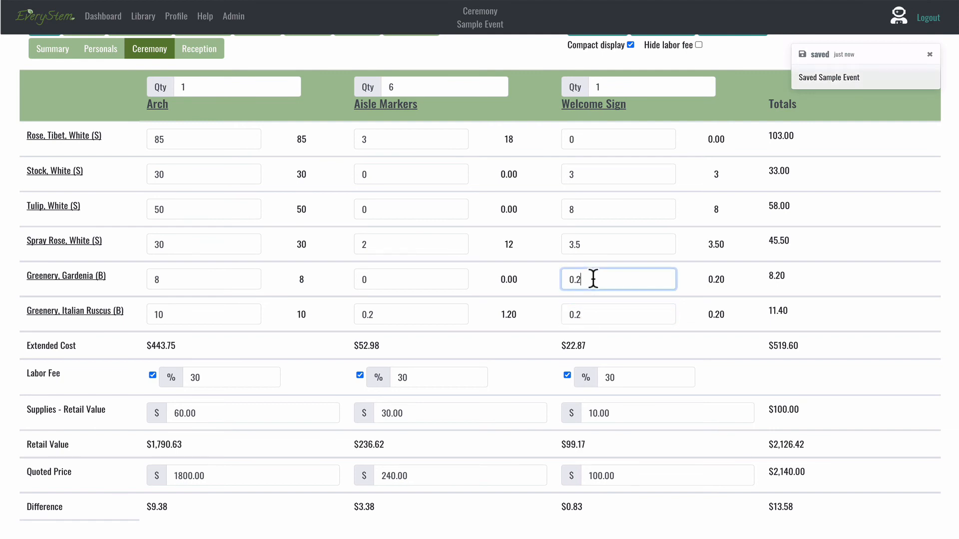
{"action": "left_click", "coordinate": [617, 243]}
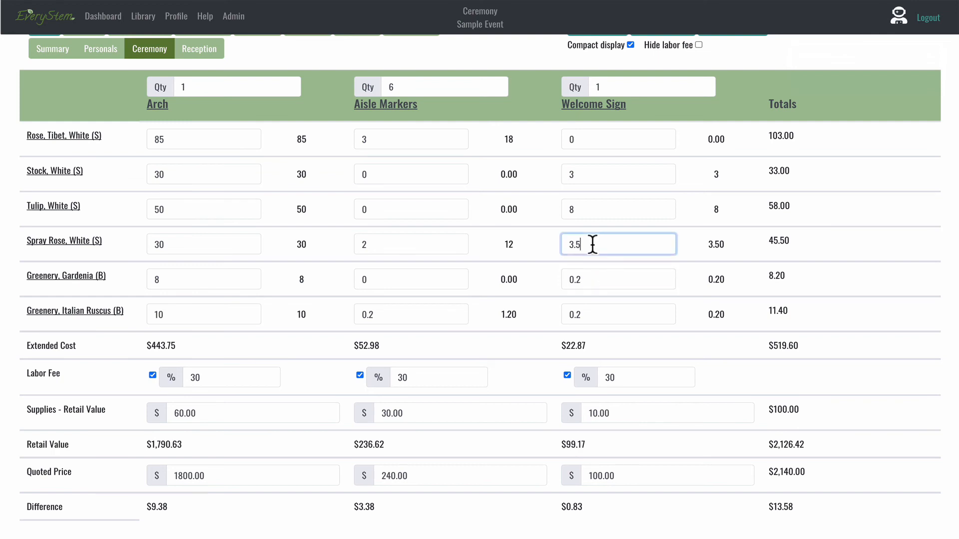
{"action": "mouse_move", "coordinate": [586, 139]}
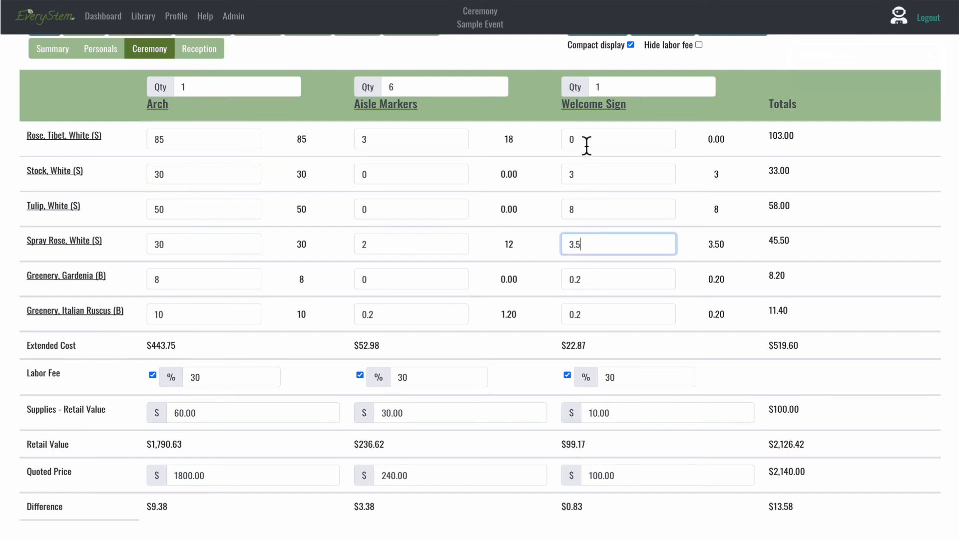
{"action": "left_click", "coordinate": [618, 139]}
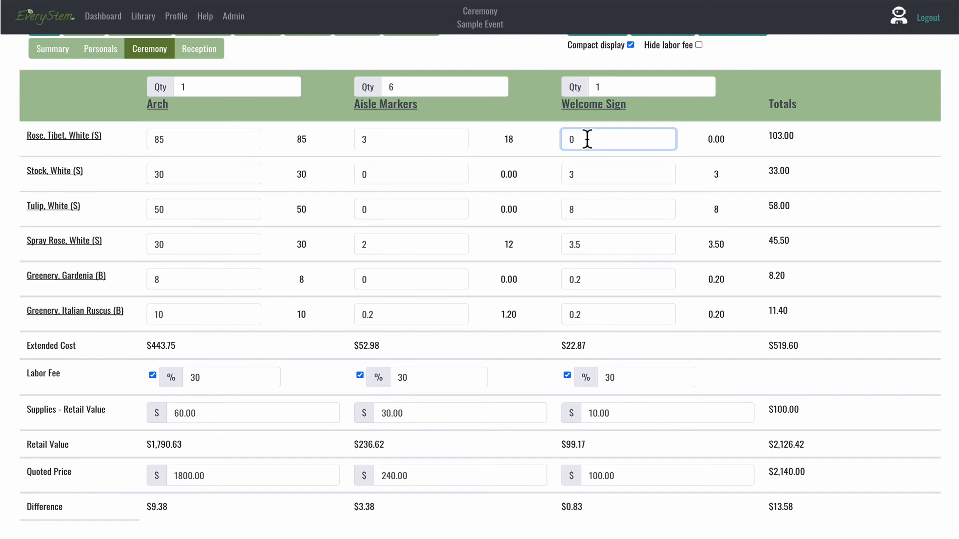
{"action": "mouse_move", "coordinate": [540, 150]}
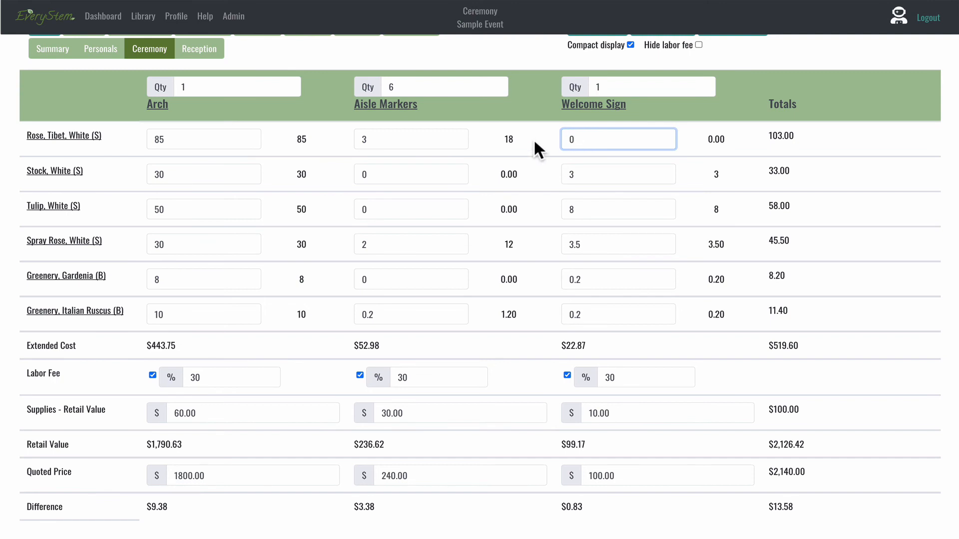
- Set the Welcome Sign's white Tibet rose quantity to 3
{"action": "type", "text": "3"}
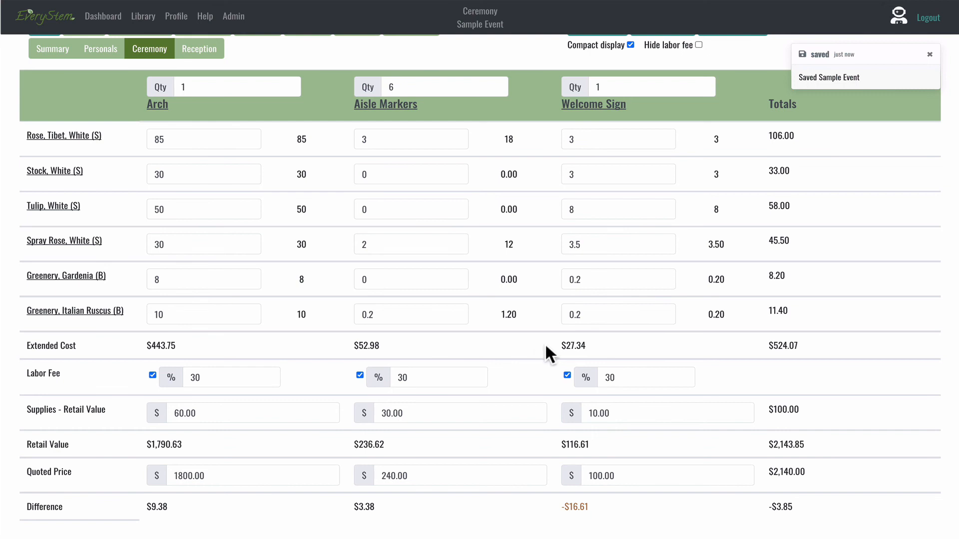
{"action": "mouse_move", "coordinate": [557, 354]}
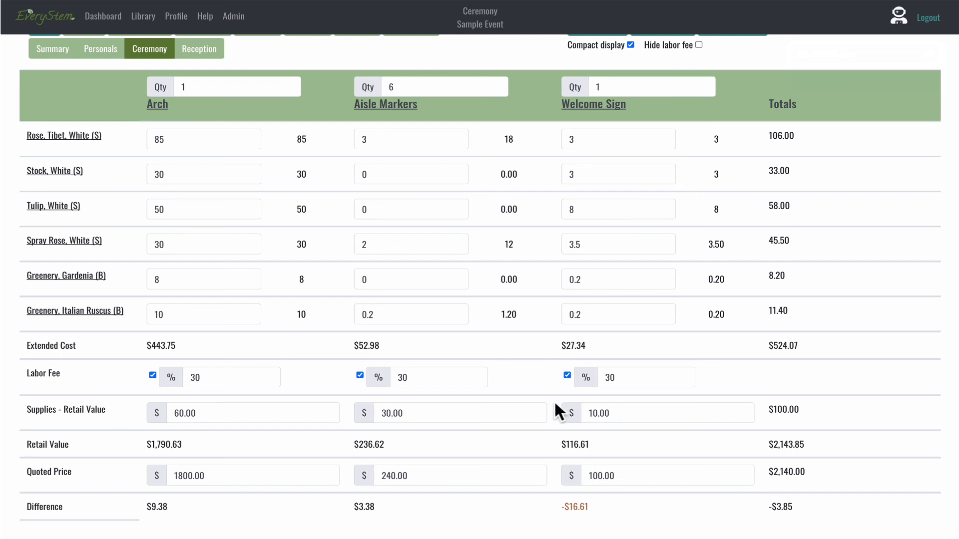
{"action": "mouse_move", "coordinate": [556, 454]}
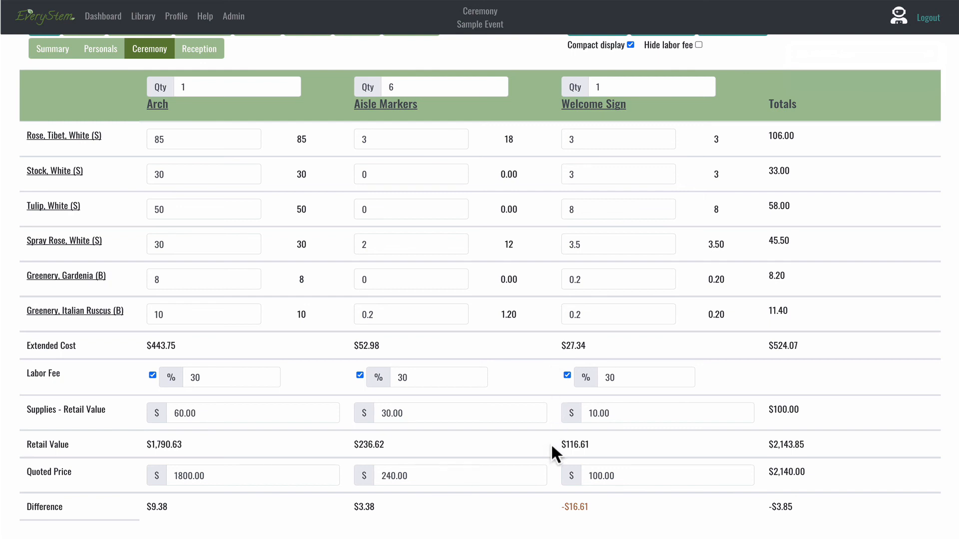
{"action": "mouse_move", "coordinate": [547, 499]}
{"action": "type", "text": "12"}
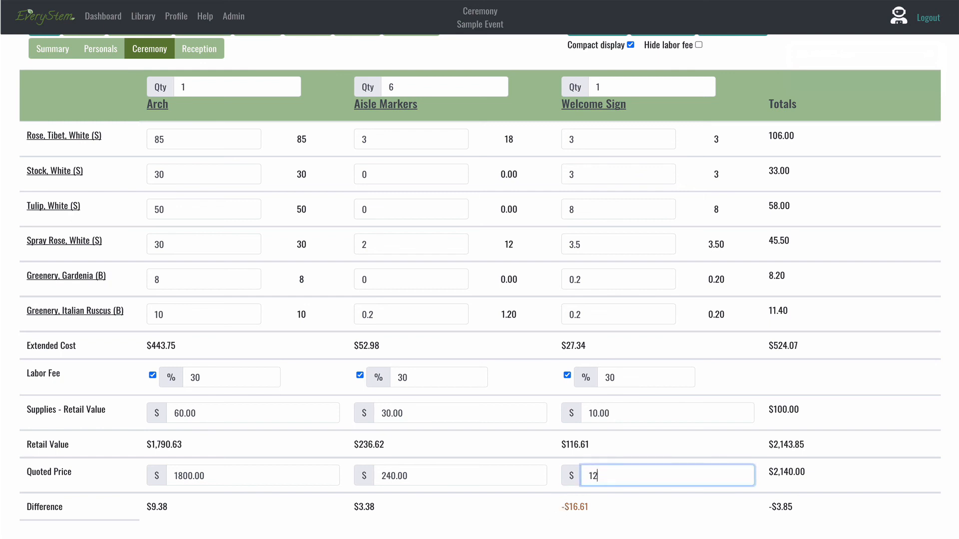
- Set the Welcome Sign's quoted price to $120.00
{"action": "type", "text": "0.00"}
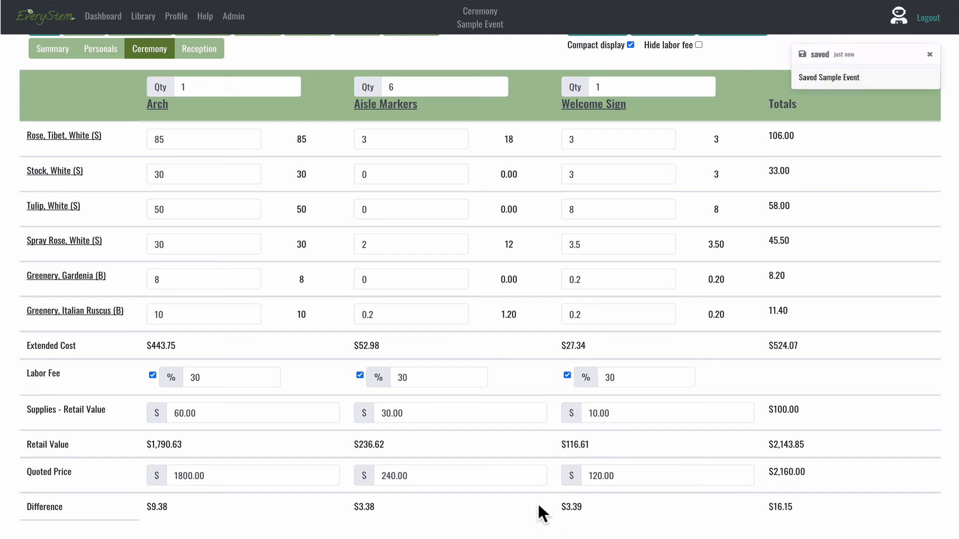
{"action": "left_click", "coordinate": [666, 474]}
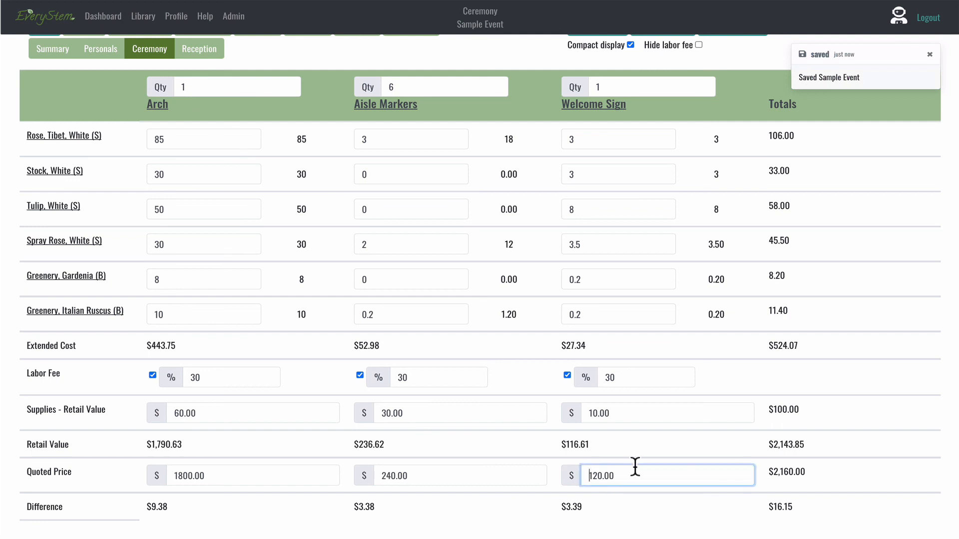
{"action": "type", "text": "100"}
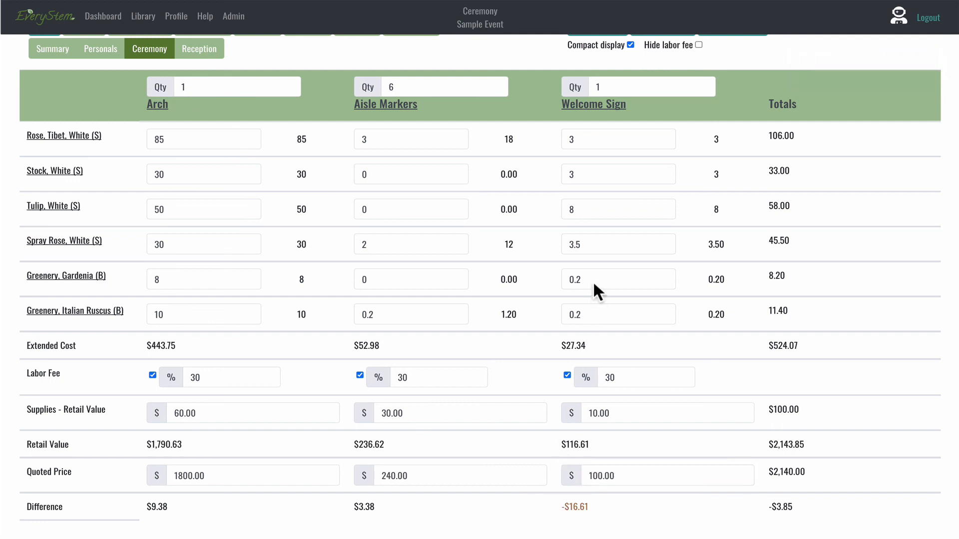
- Set Welcome Sign white spray roses to 1, try tulips at 5, then restore 8
{"action": "left_click", "coordinate": [618, 243]}
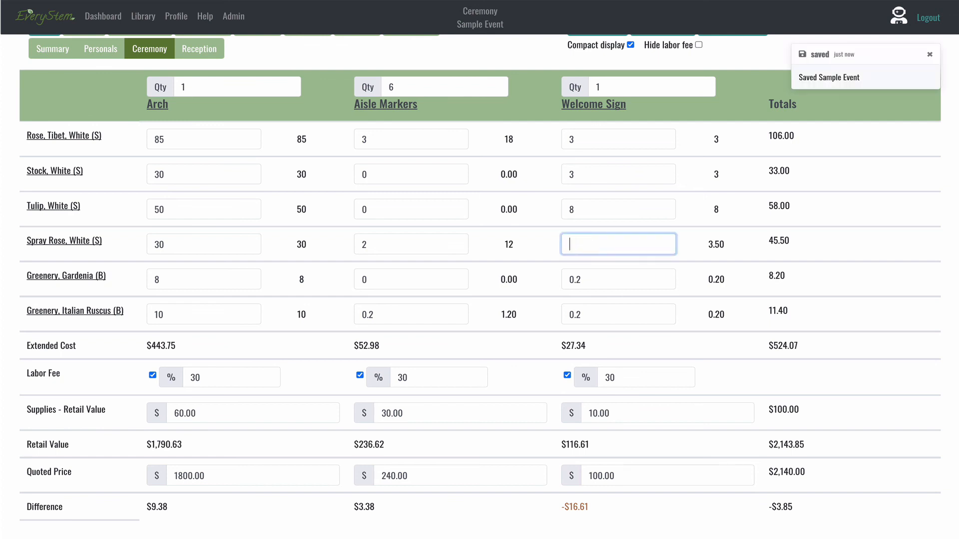
{"action": "type", "text": "1"}
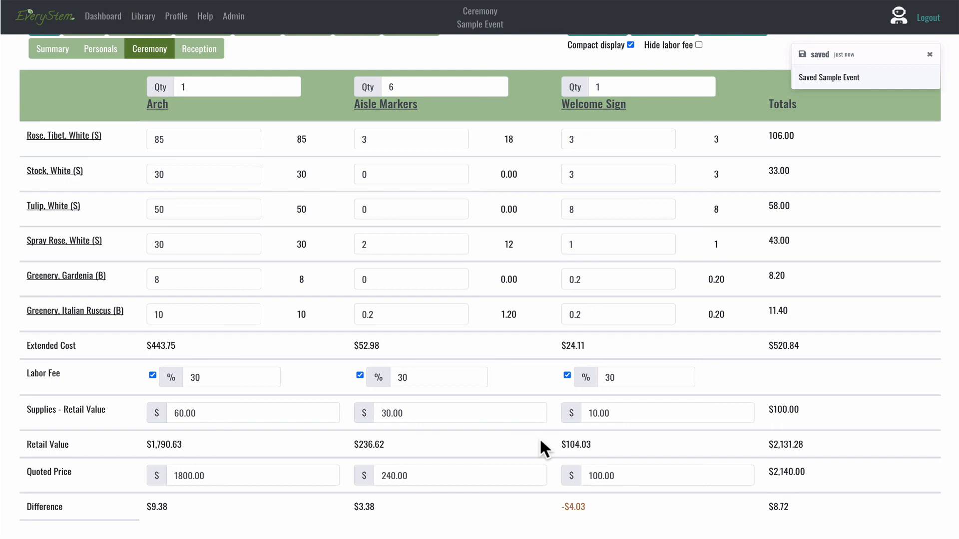
{"action": "mouse_move", "coordinate": [585, 206]}
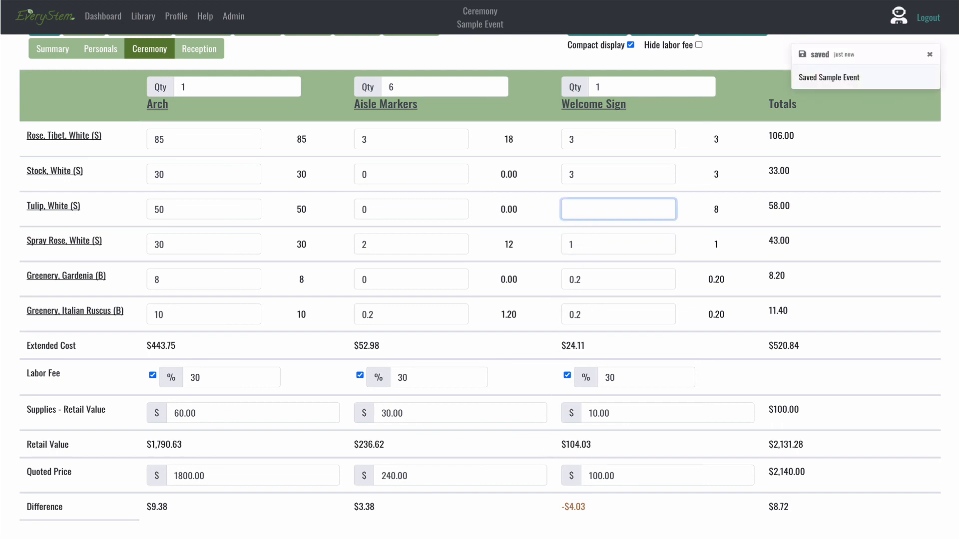
{"action": "type", "text": "5"}
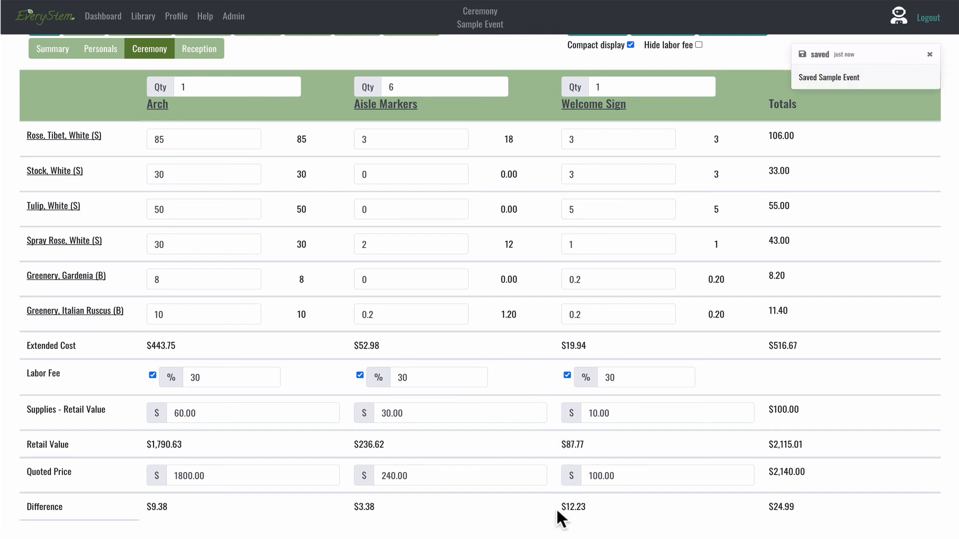
{"action": "mouse_move", "coordinate": [550, 376]}
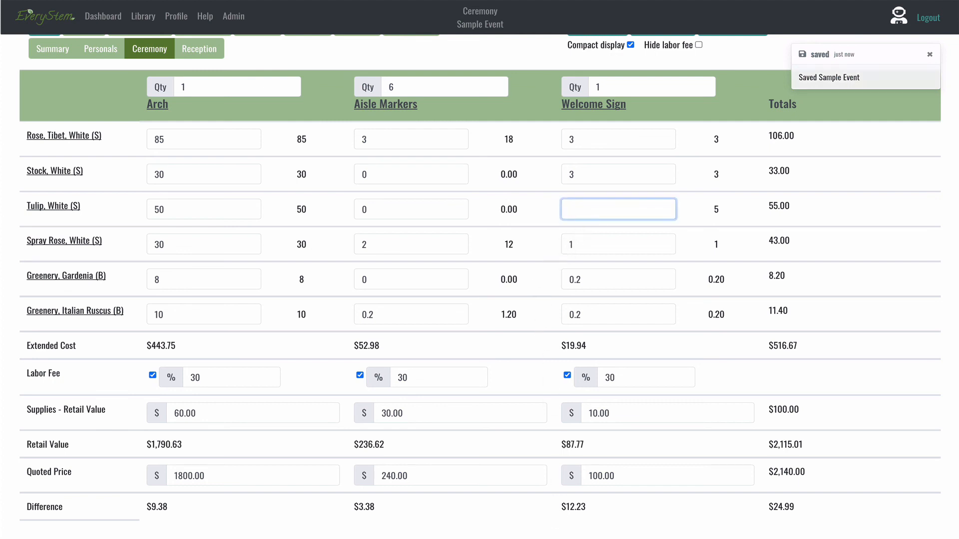
{"action": "type", "text": "8"}
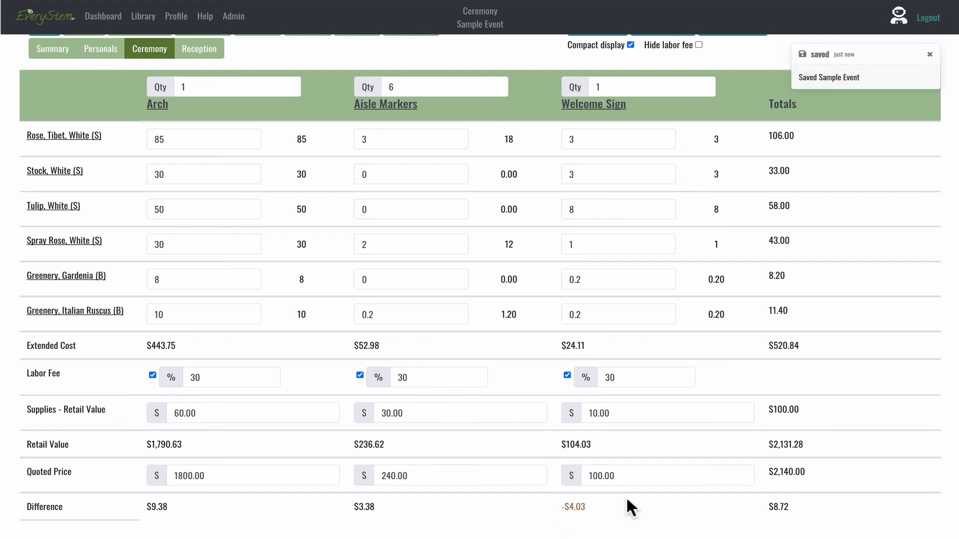
{"action": "mouse_move", "coordinate": [627, 499]}
{"action": "type", "text": "120"}
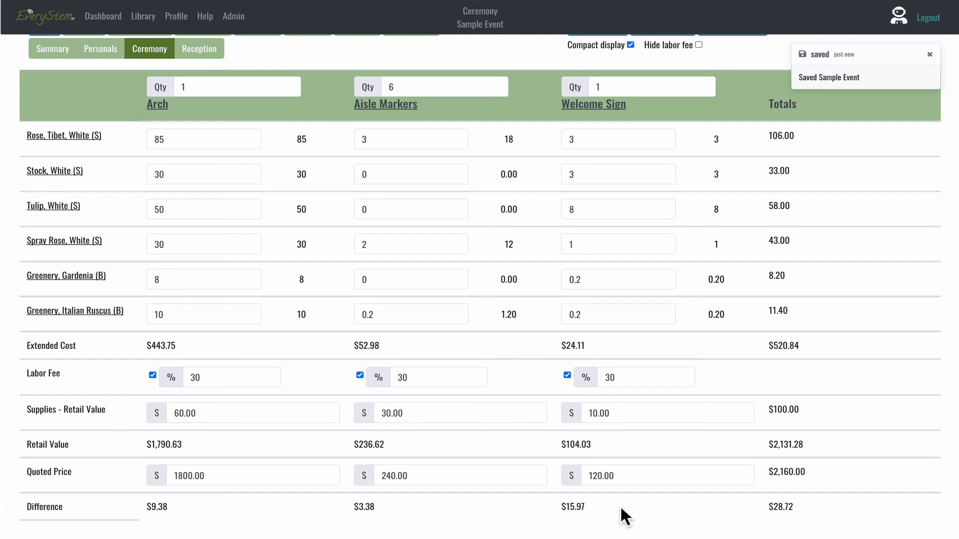
- Open the Summary page showing $5,010.00 quote and $3,755.10 profit on flowers
{"action": "left_click", "coordinate": [929, 54]}
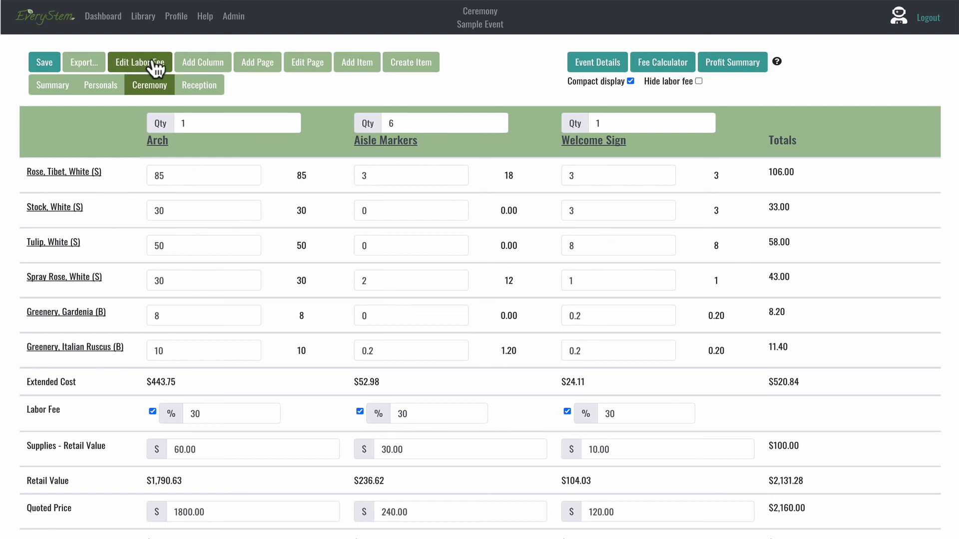
{"action": "mouse_move", "coordinate": [258, 62]}
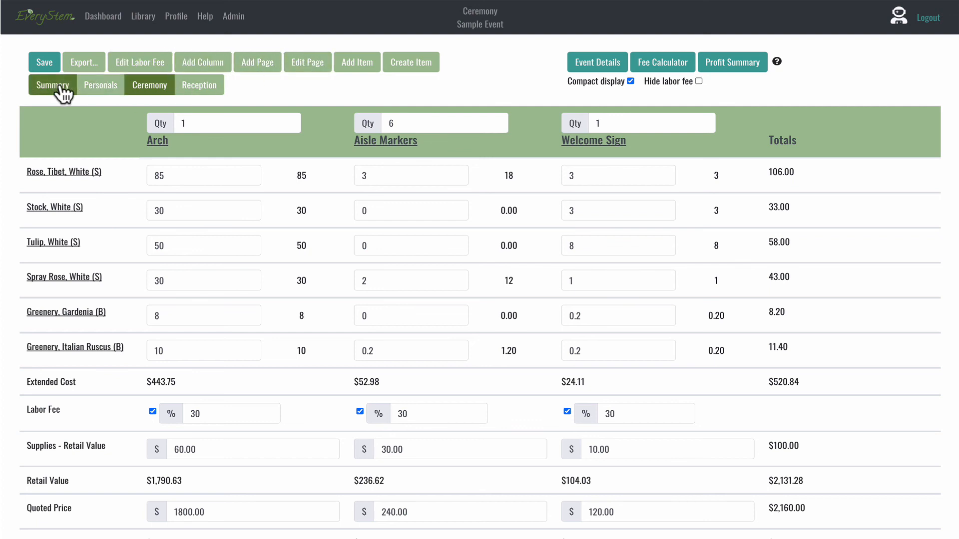
{"action": "left_click", "coordinate": [52, 84]}
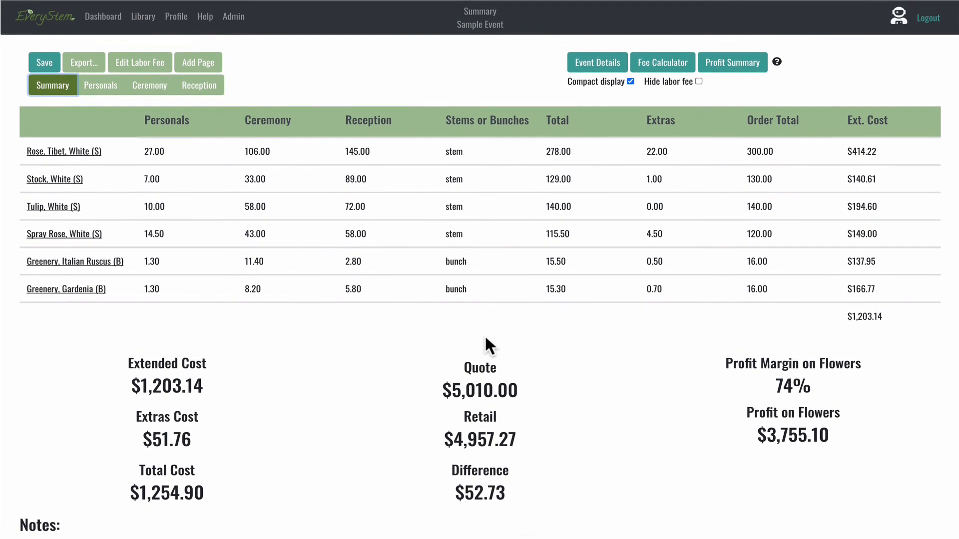
{"action": "mouse_move", "coordinate": [715, 379]}
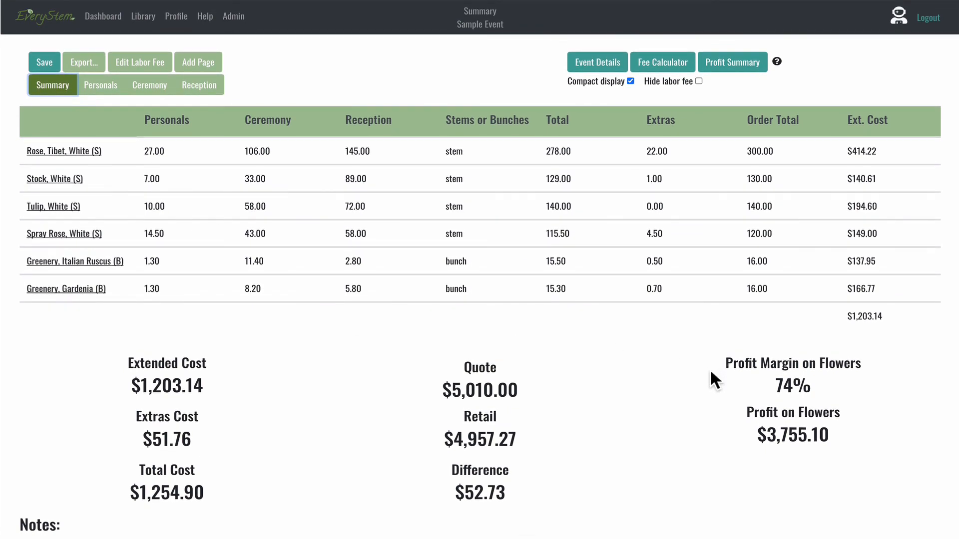